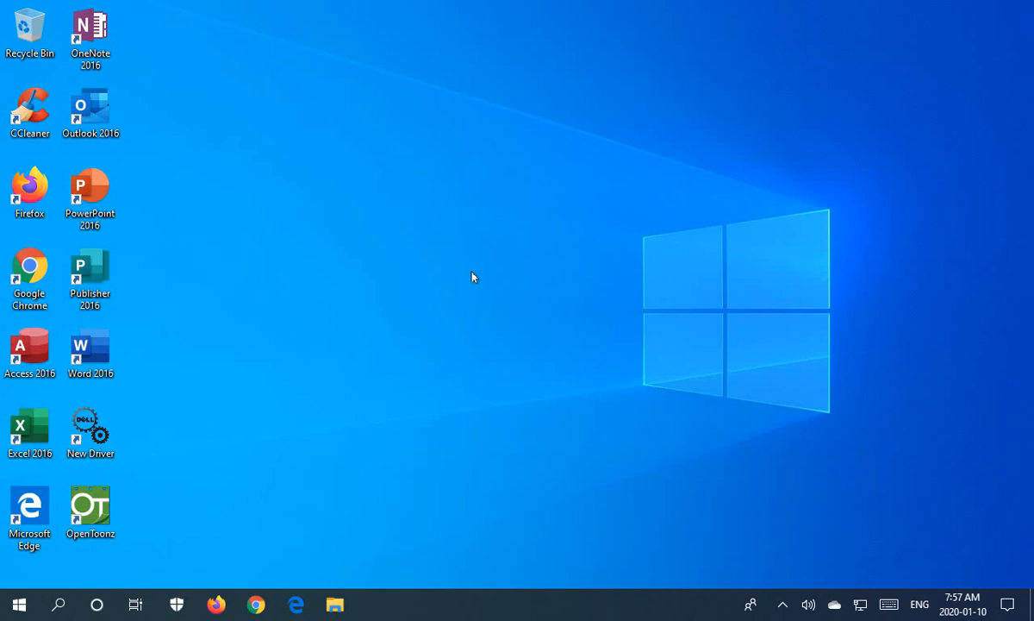
mouse_move(450, 260)
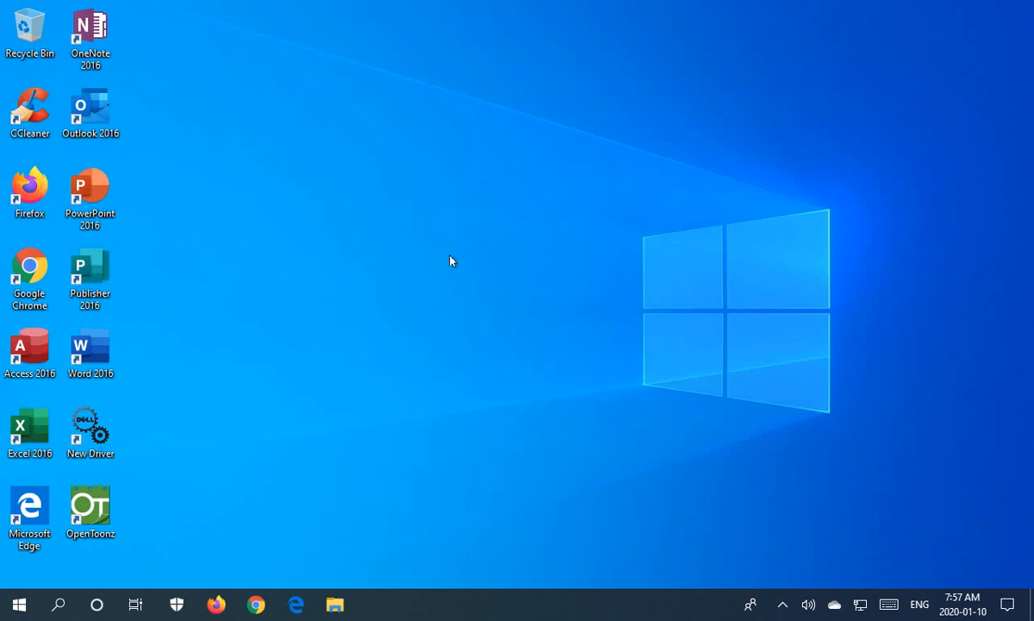
mouse_move(451, 262)
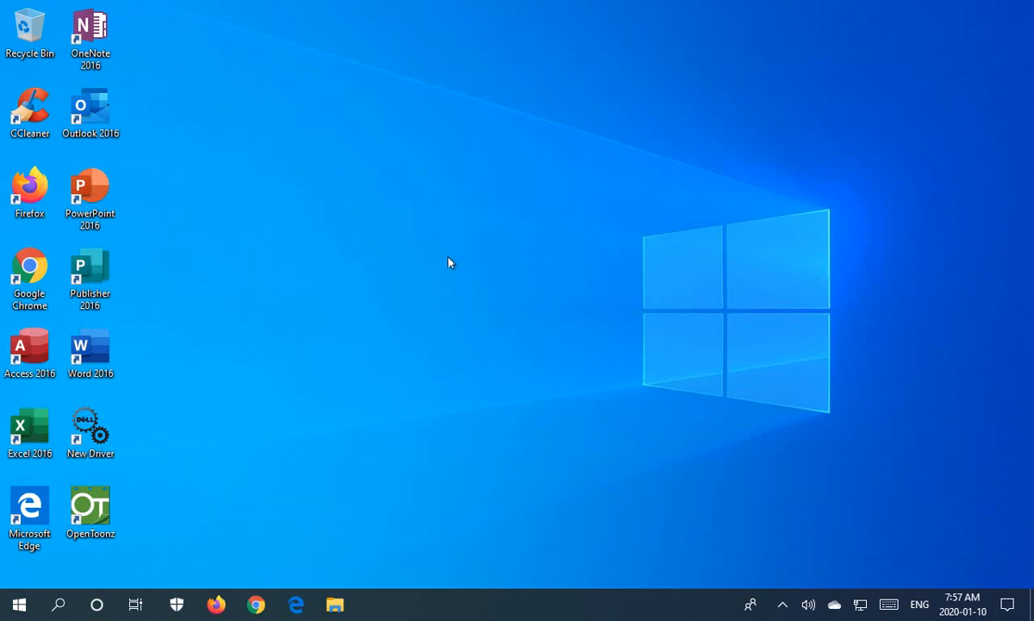
mouse_move(348, 309)
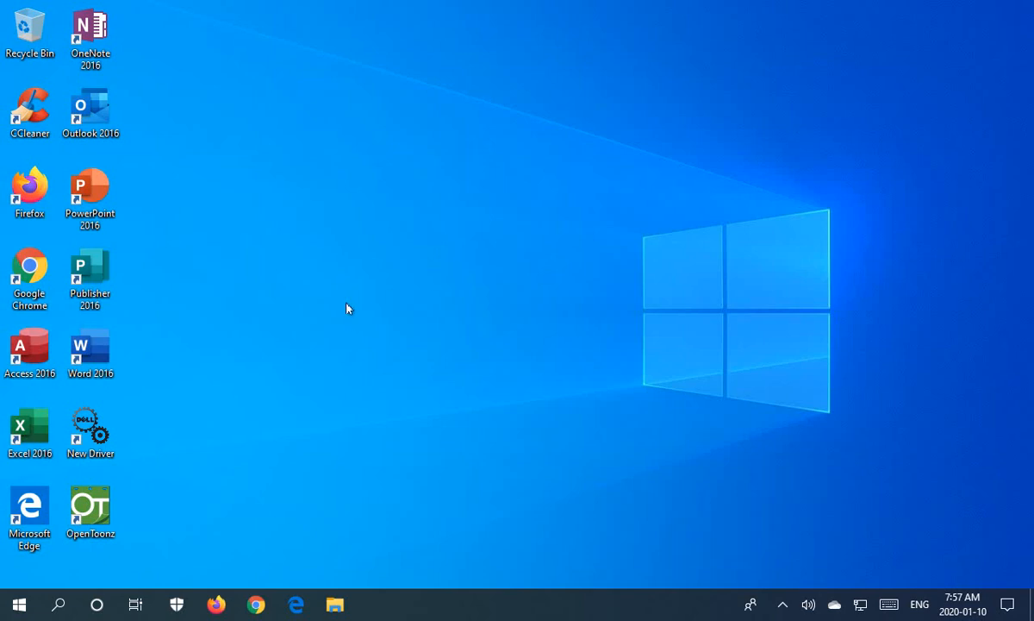
mouse_move(312, 339)
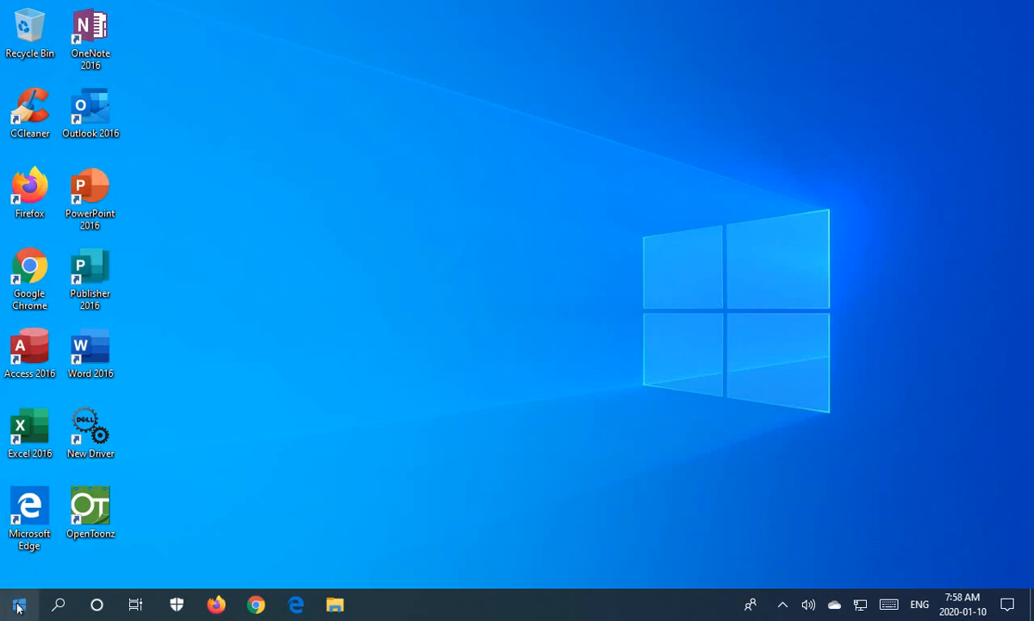
Launch Device Manager from the Start right-click menu and expand Network adapters
right_click(13, 603)
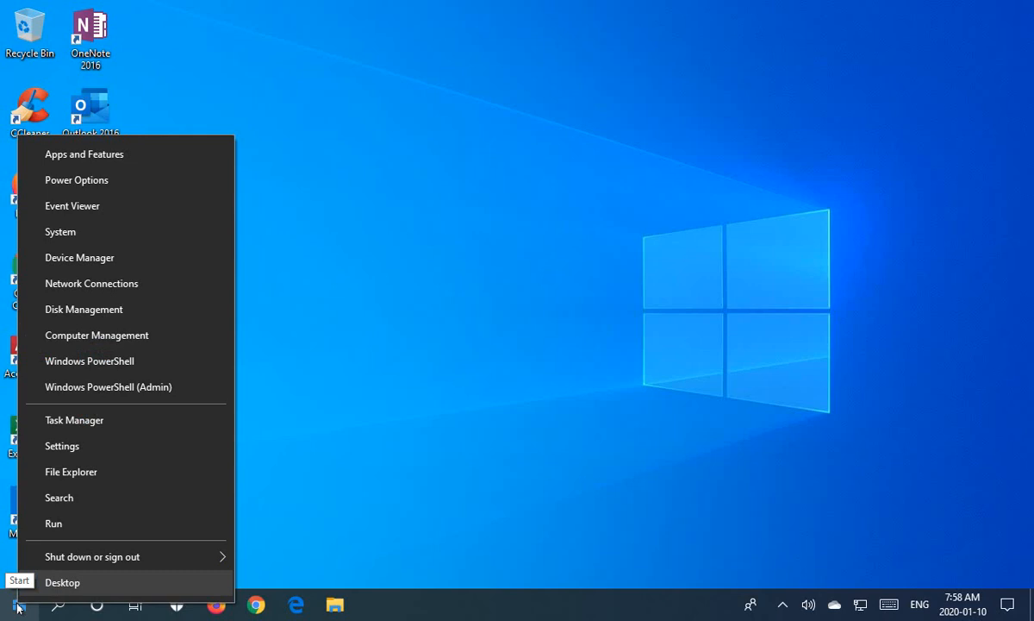
mouse_move(83, 309)
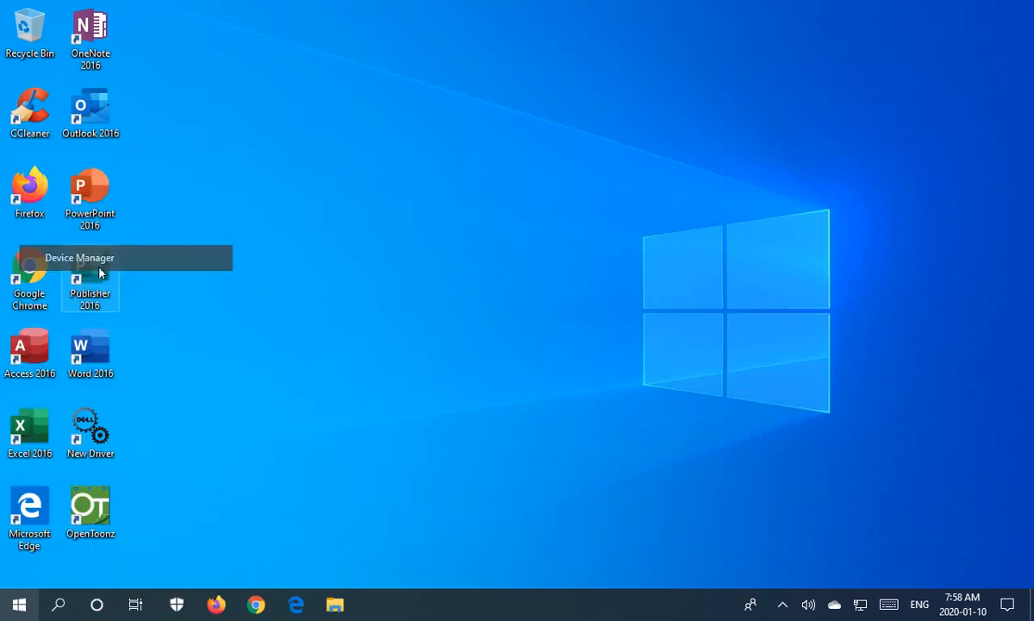
double_click(79, 257)
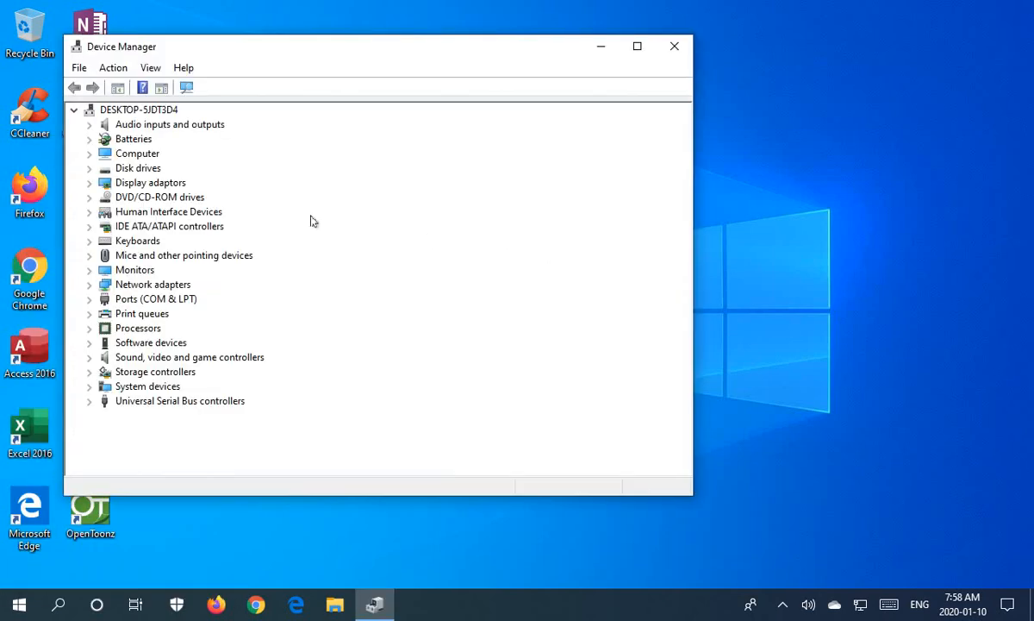
mouse_move(117, 183)
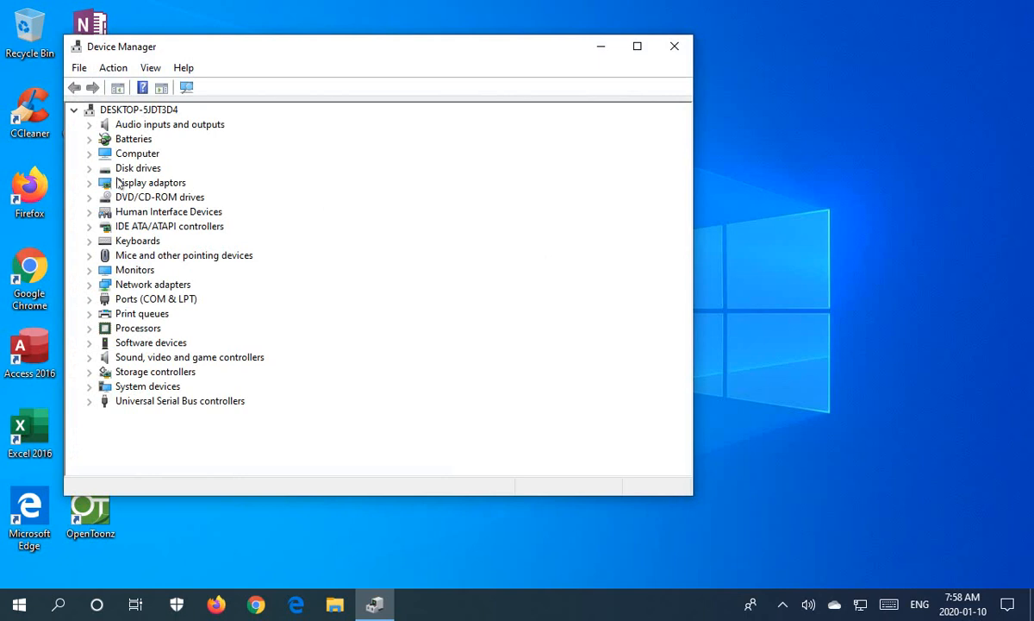
mouse_move(131, 183)
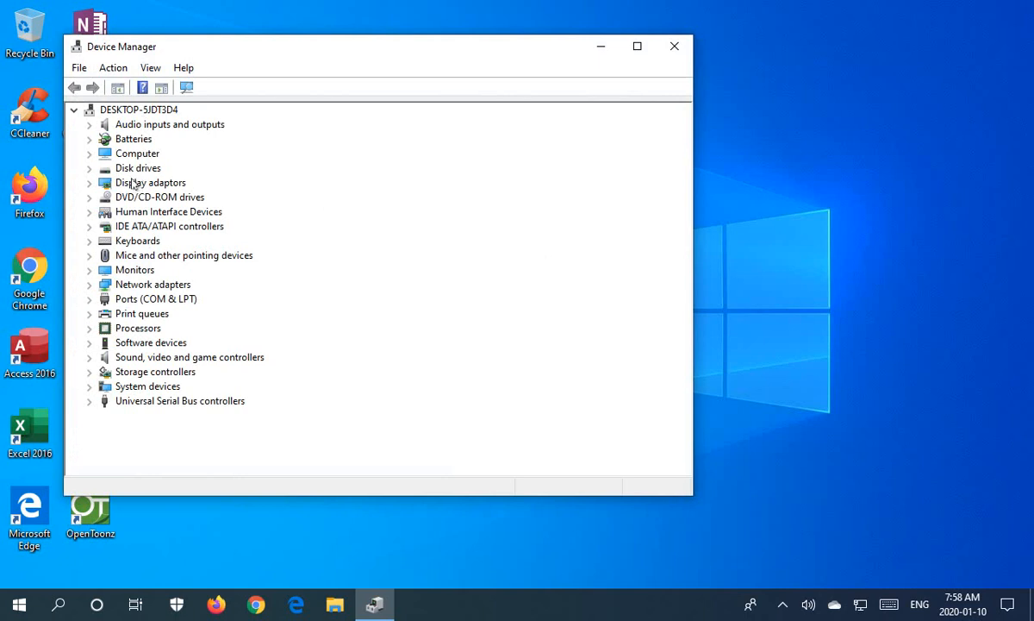
mouse_move(95, 129)
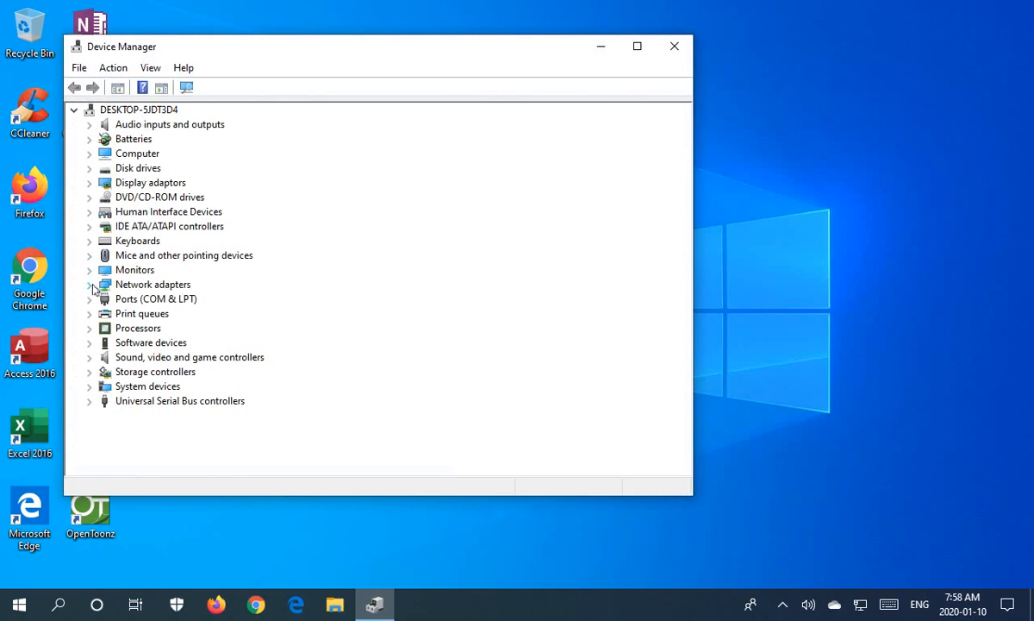
click(89, 284)
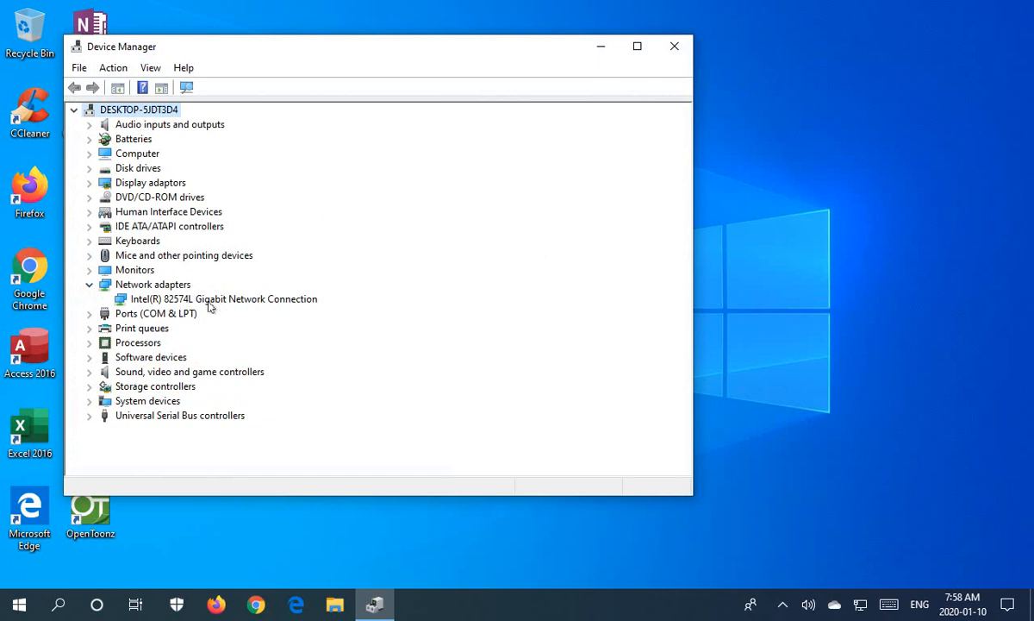
In the Intel 82574L adapter's Power Management, disallow turning it off to save power and confirm
right_click(223, 298)
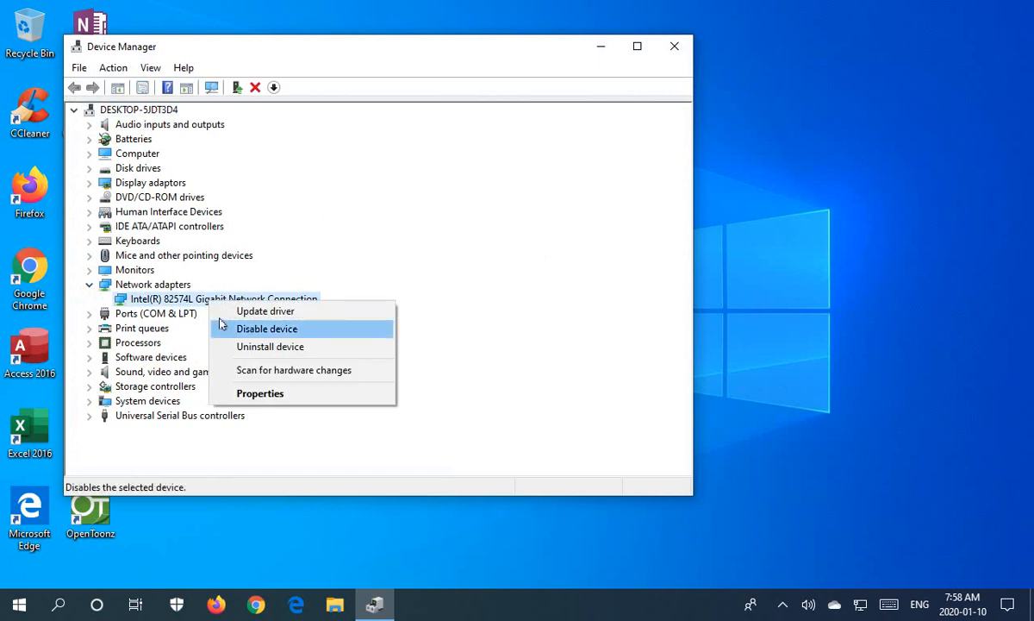
click(259, 393)
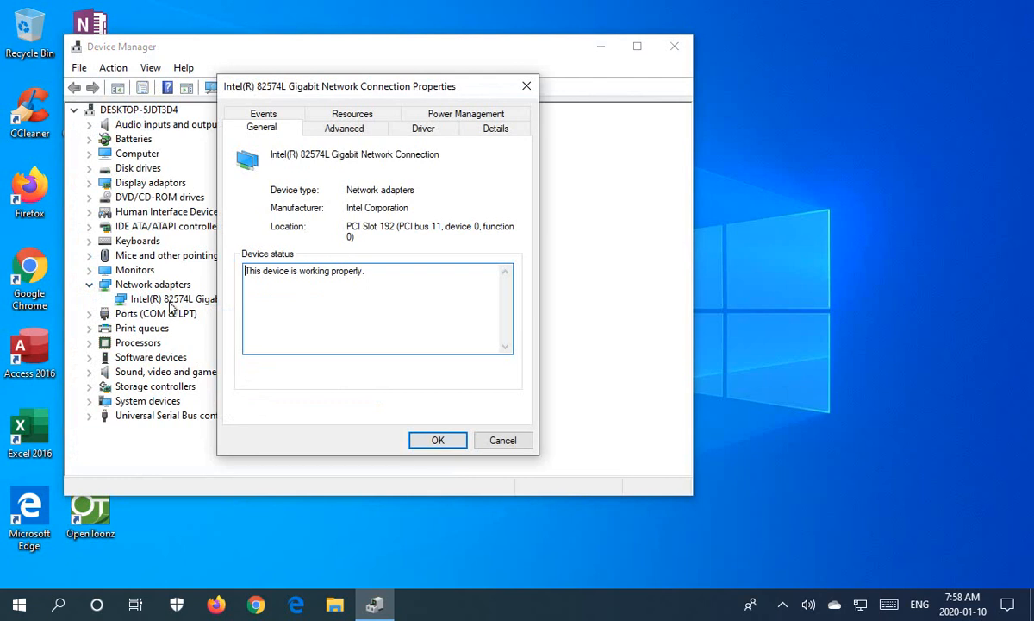
mouse_move(465, 113)
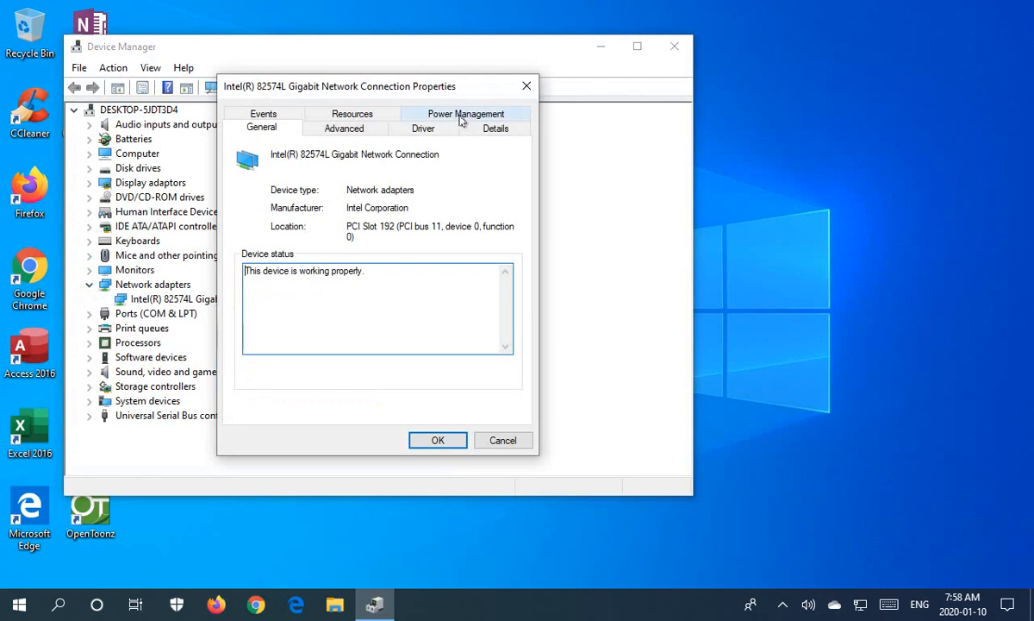
click(465, 114)
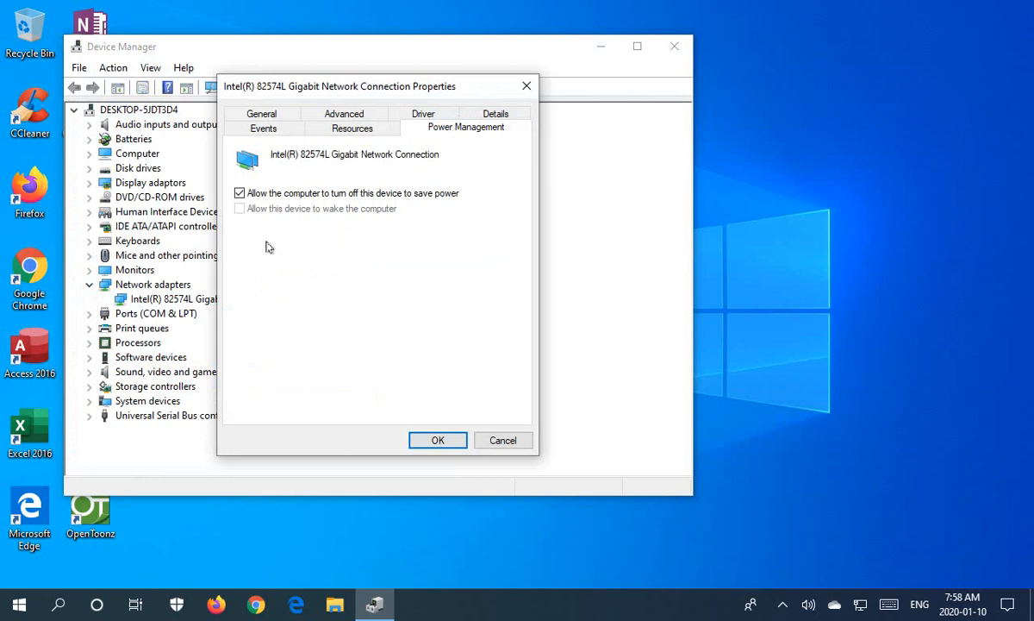
mouse_move(319, 208)
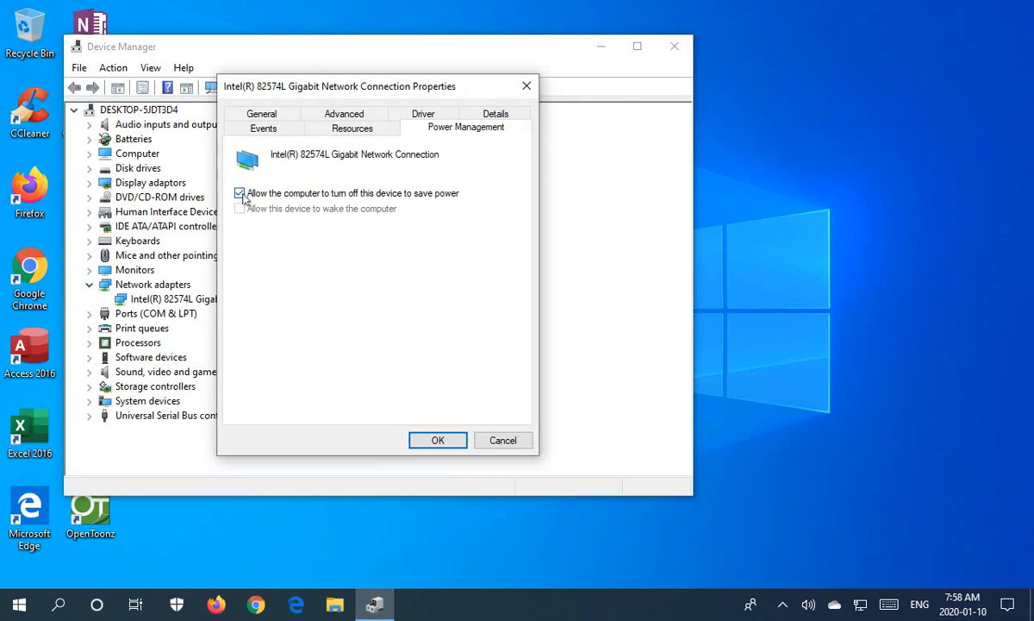
click(240, 193)
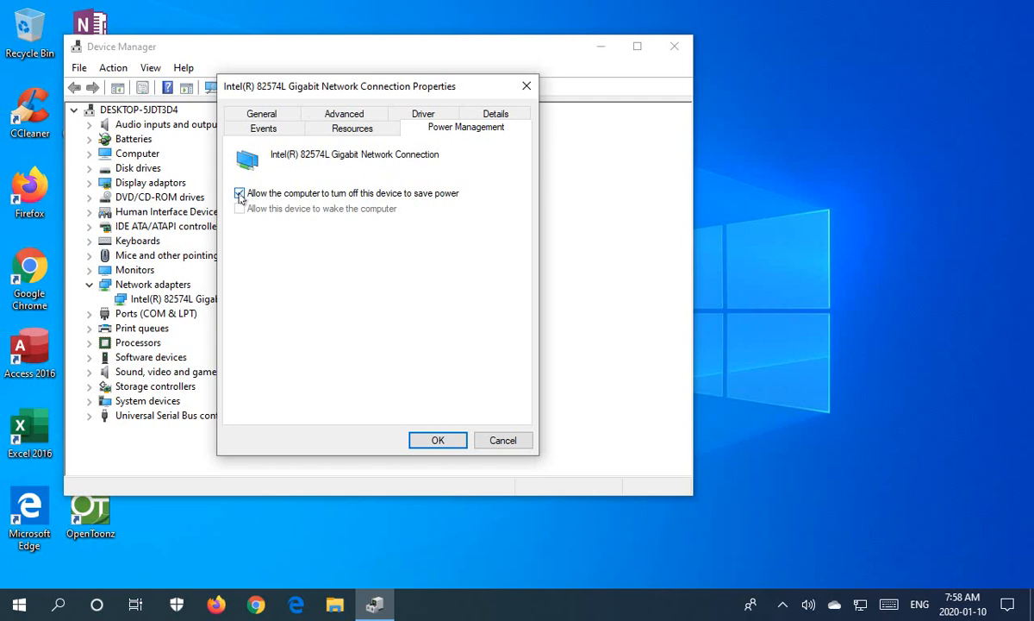
click(239, 193)
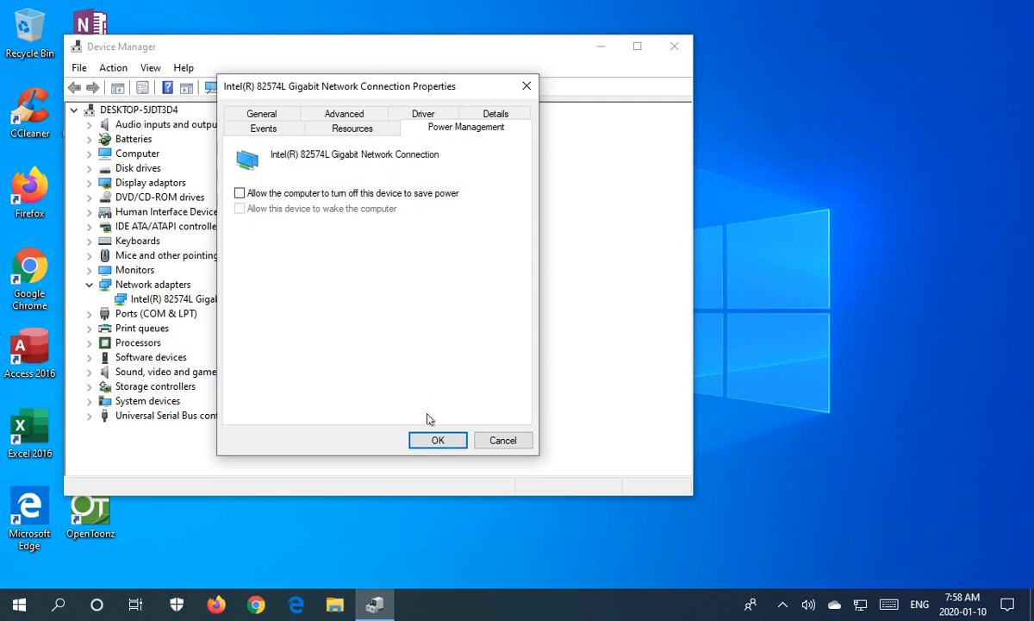
click(438, 440)
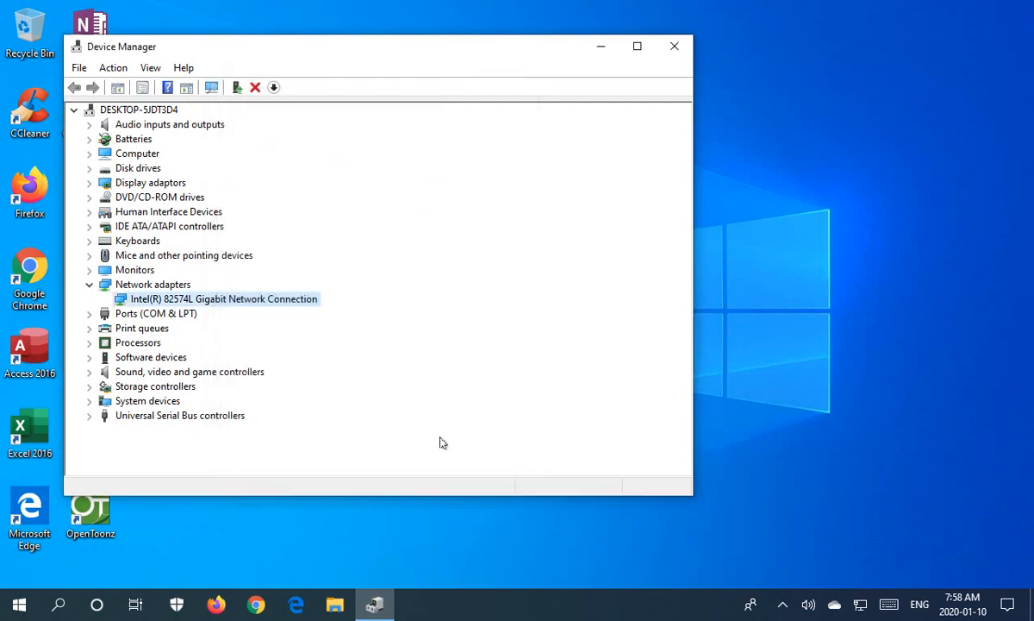
mouse_move(120, 238)
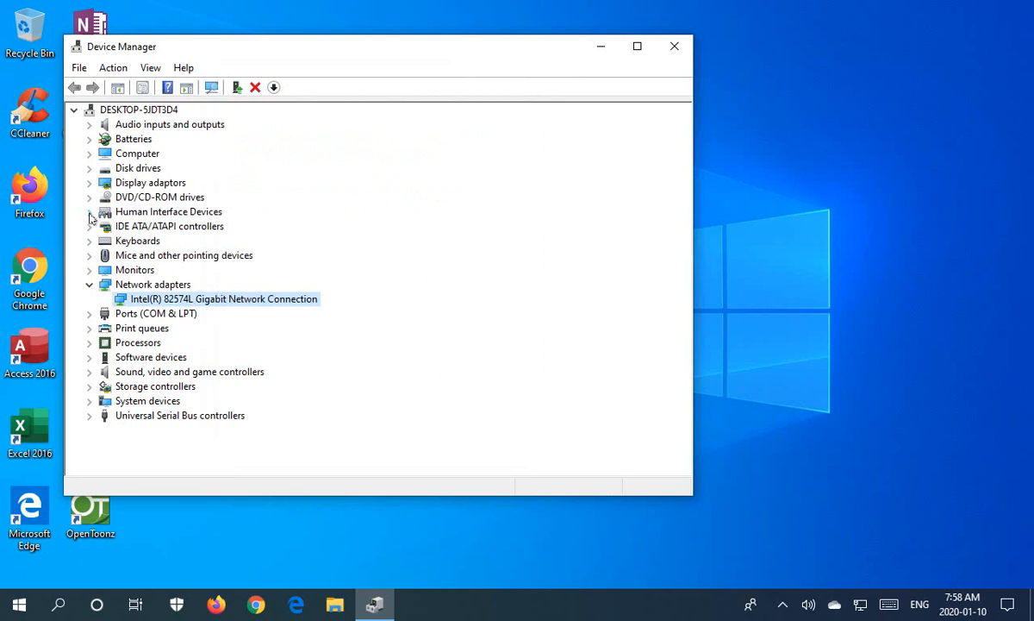
mouse_move(139, 273)
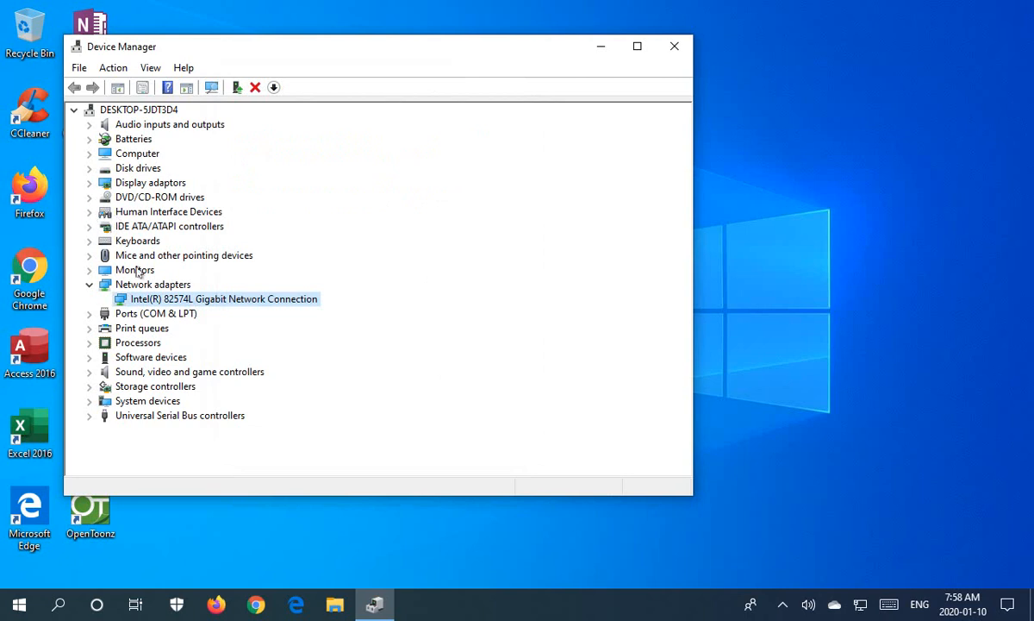
mouse_move(92, 214)
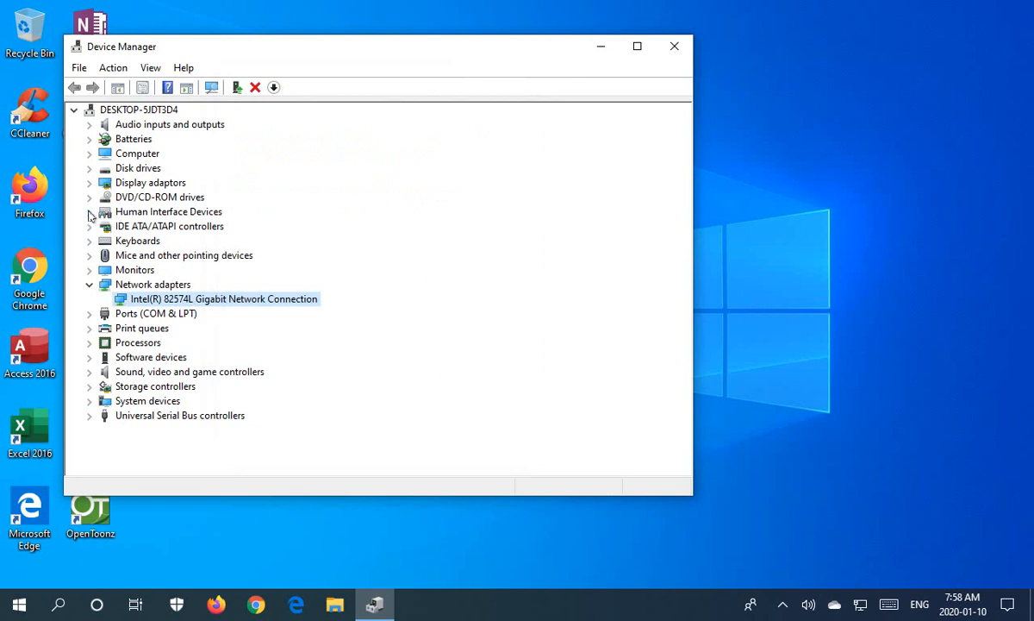
Expand Human Interface Devices and review the first USB Input Device's Power Management settings
click(90, 210)
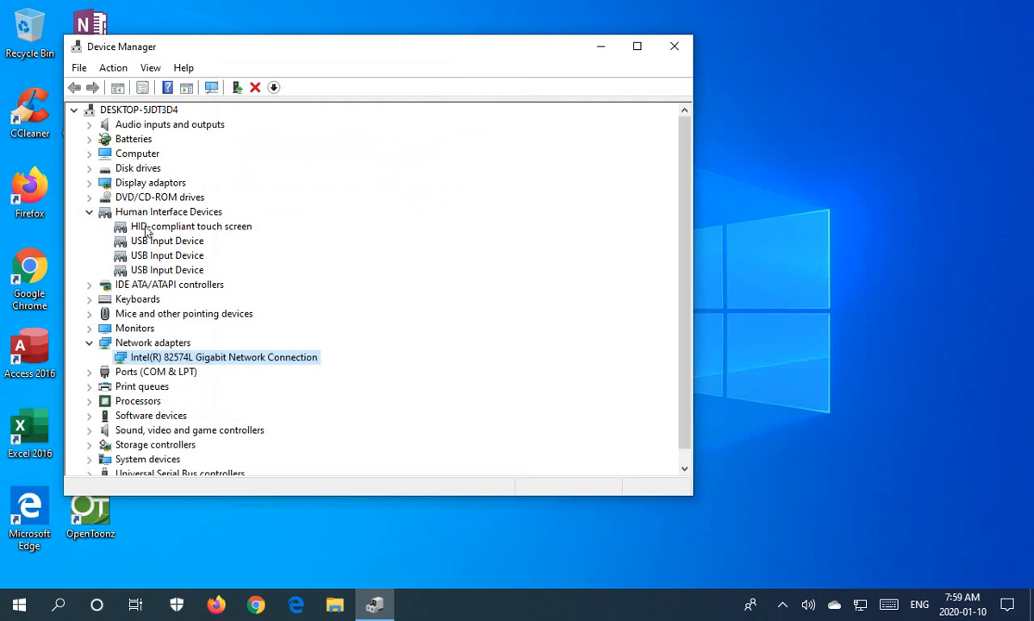
mouse_move(159, 245)
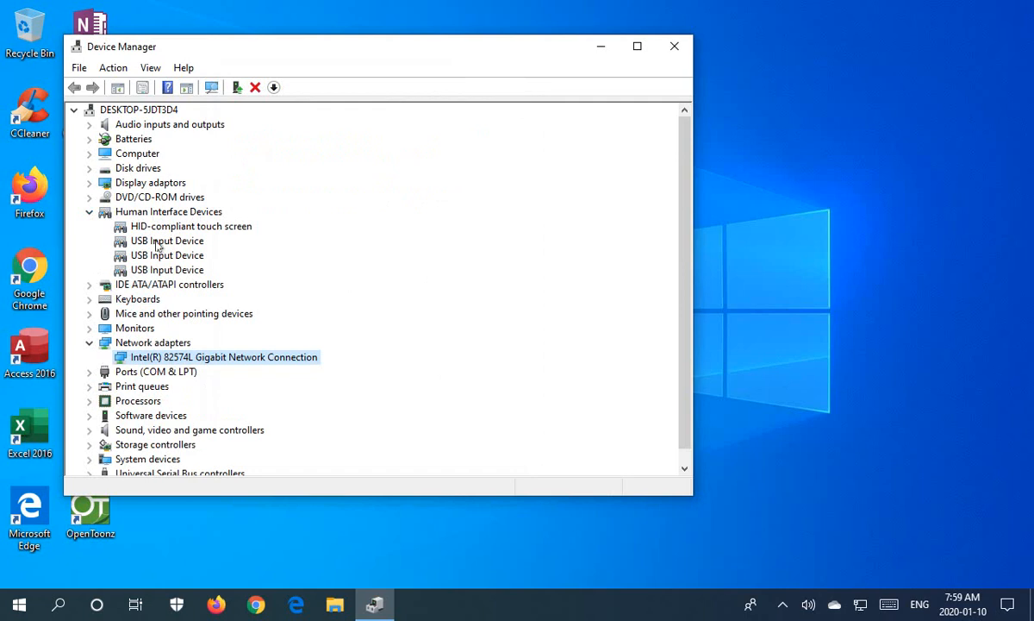
mouse_move(170, 248)
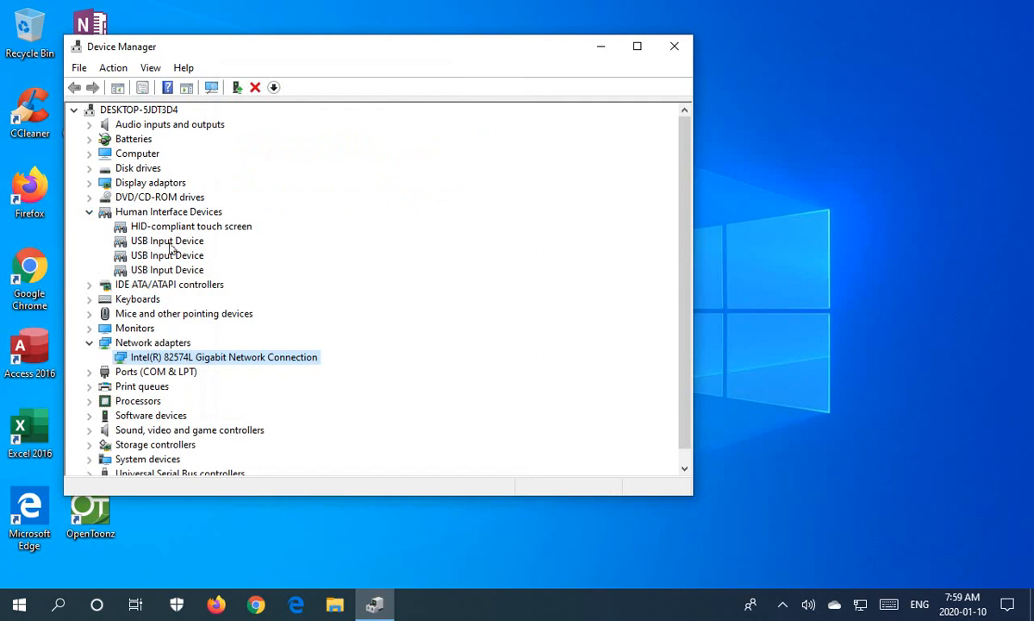
right_click(167, 241)
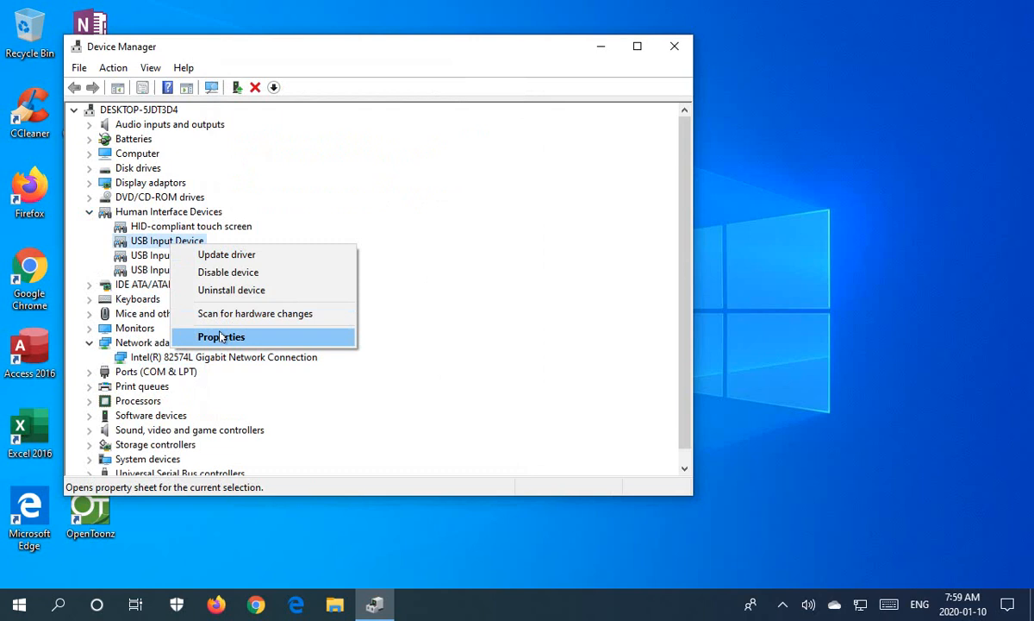
click(220, 336)
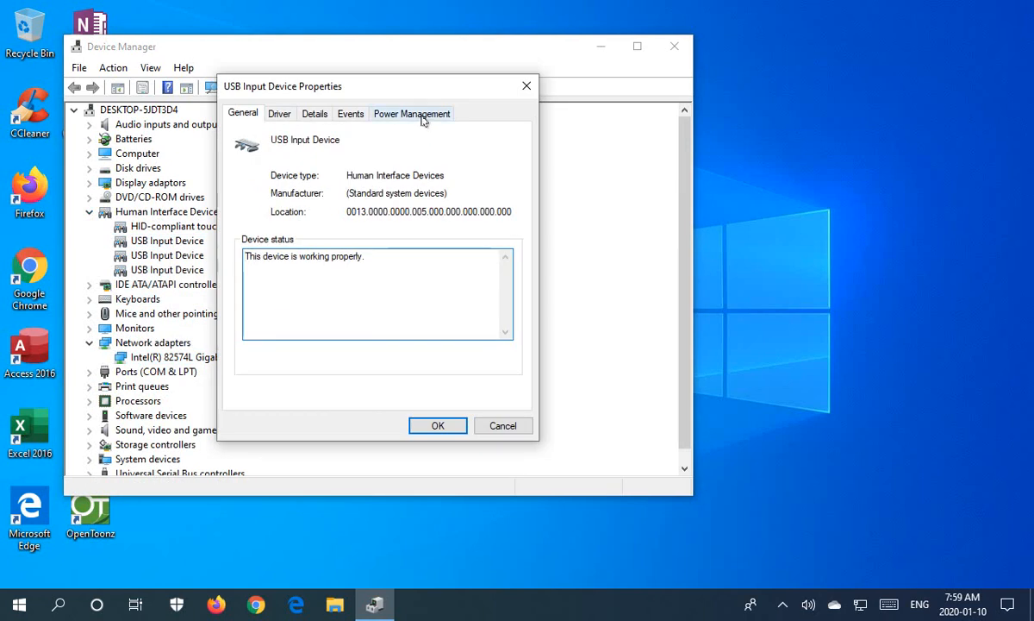
click(410, 114)
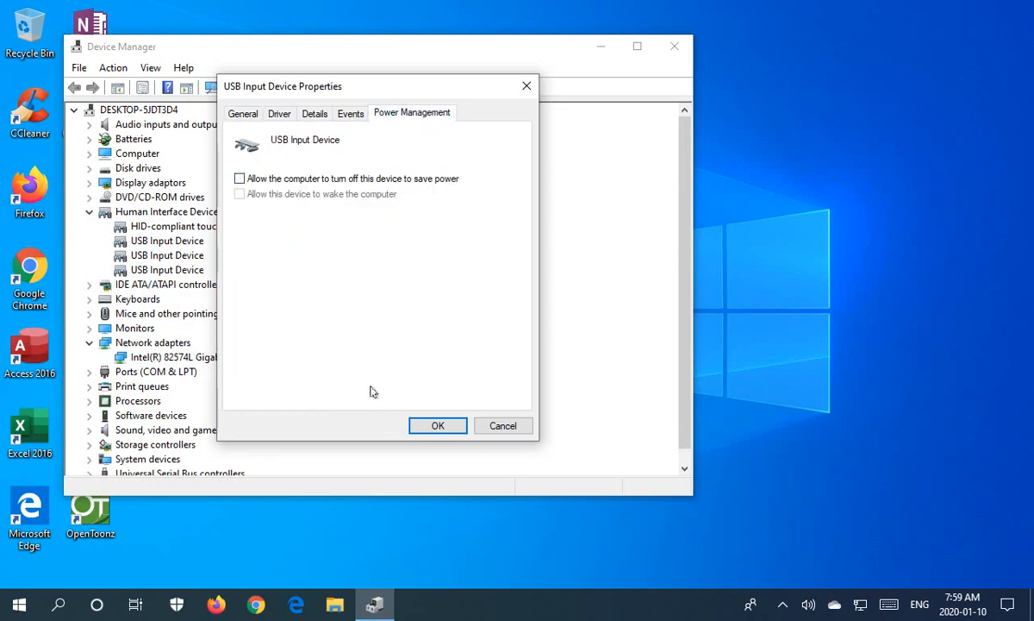
click(438, 424)
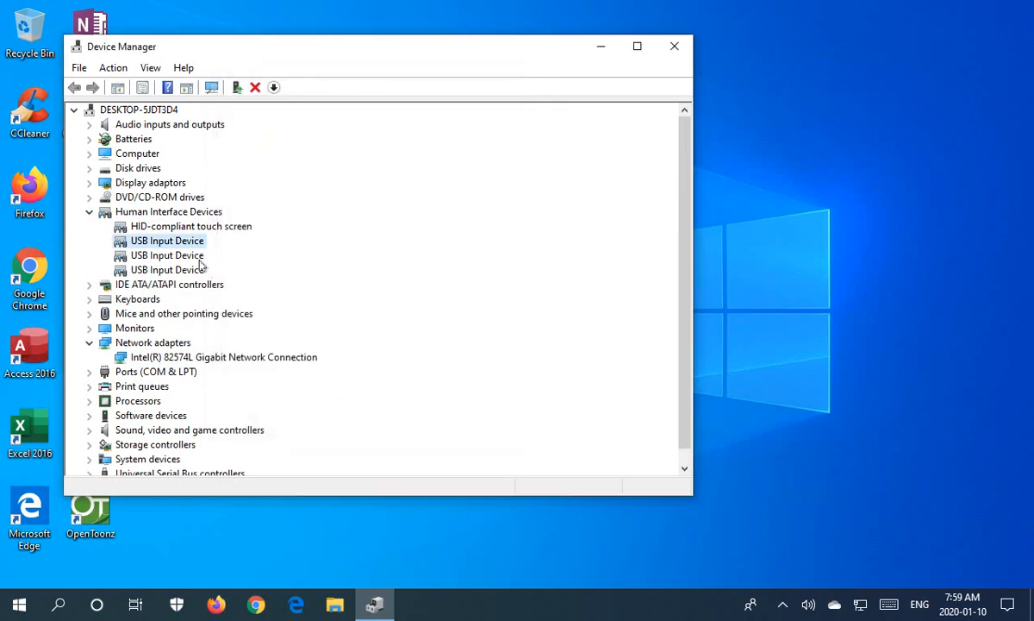
Disable power-saving turn-off for the second and third USB Input Devices
double_click(165, 241)
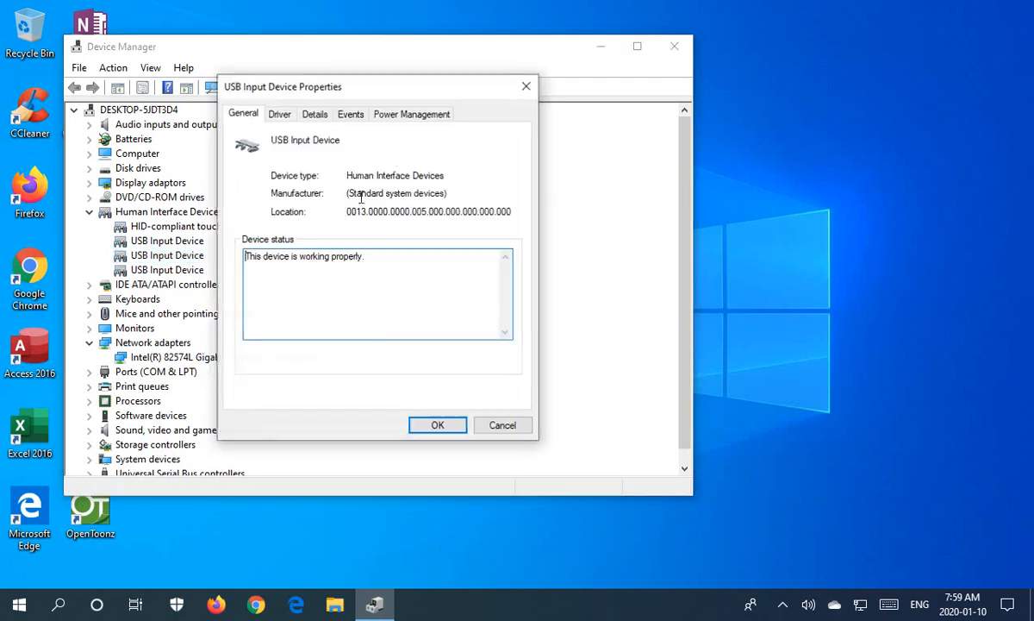
click(410, 112)
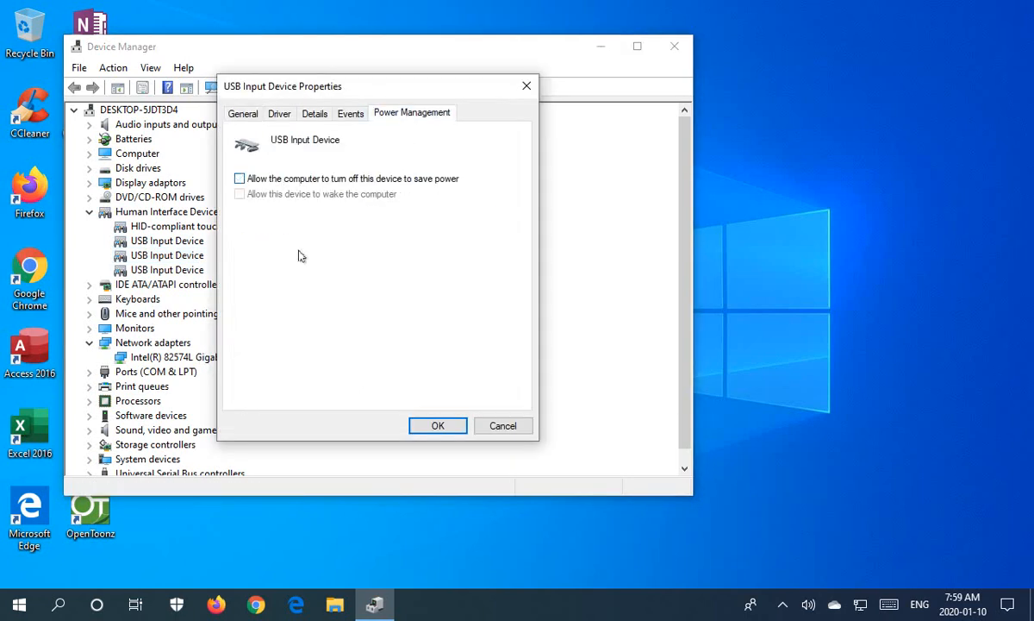
click(438, 425)
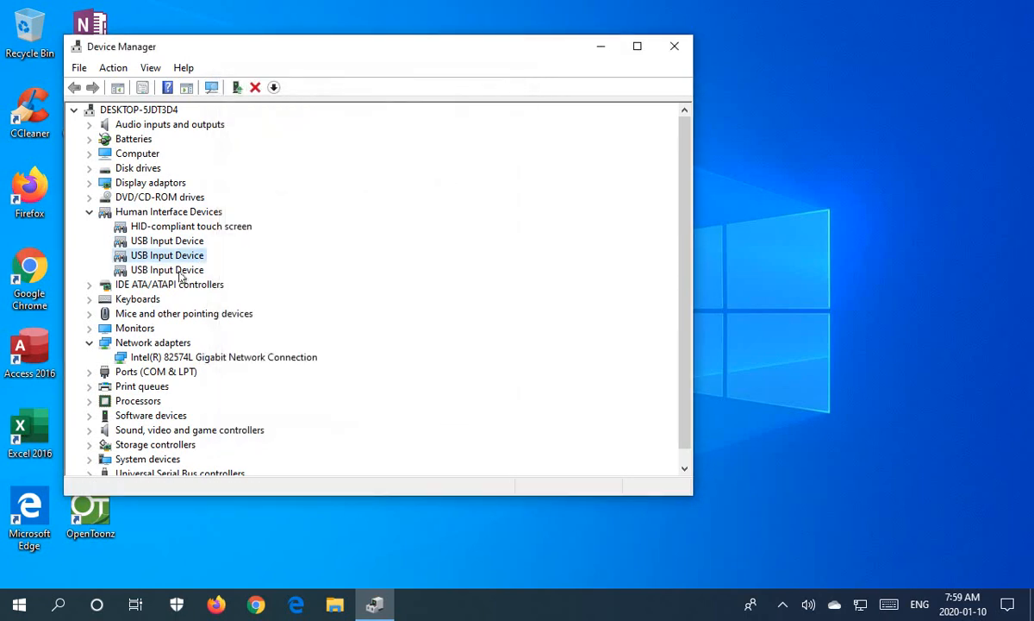
double_click(165, 255)
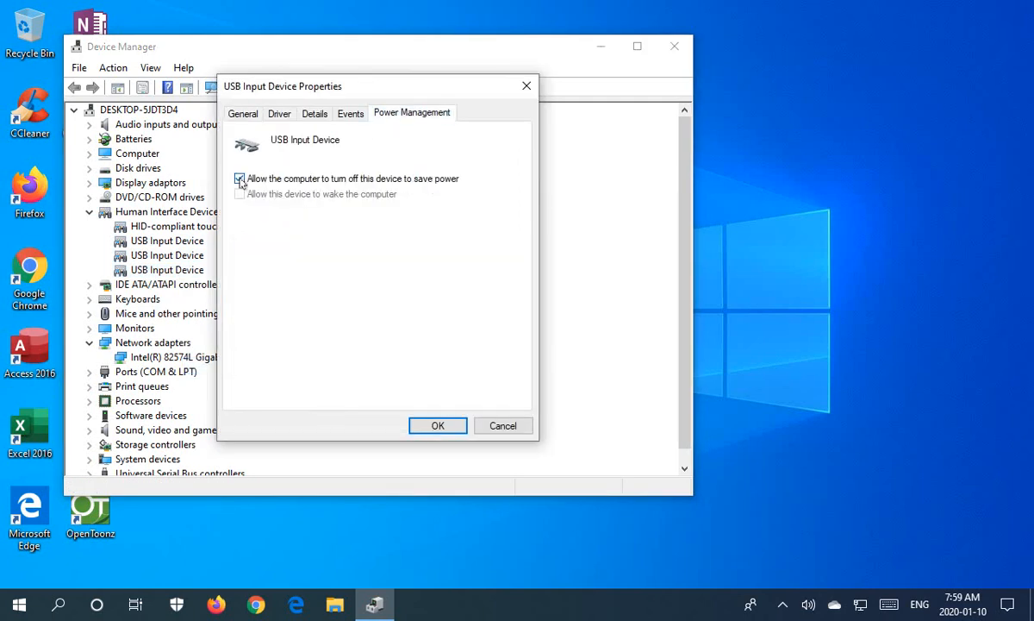
click(438, 424)
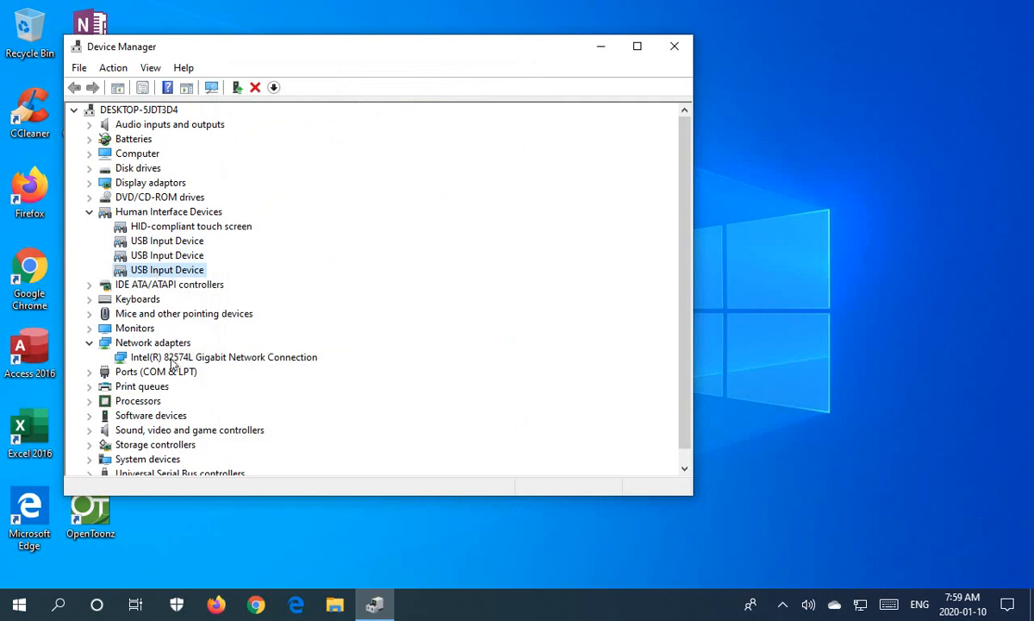
Minimize Device Manager to return to the desktop
scroll(down, 3)
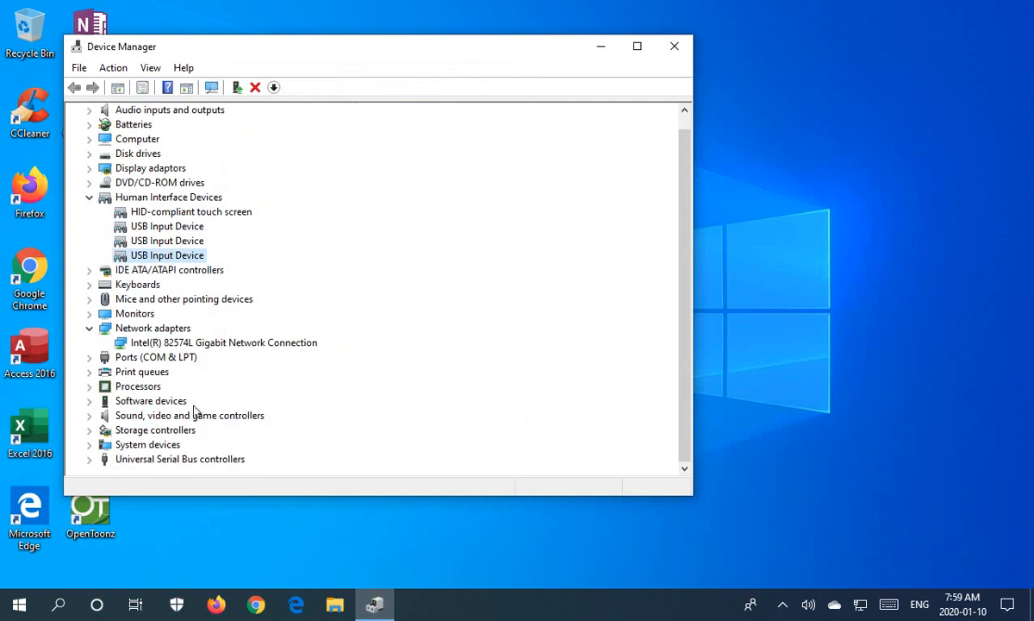
mouse_move(197, 303)
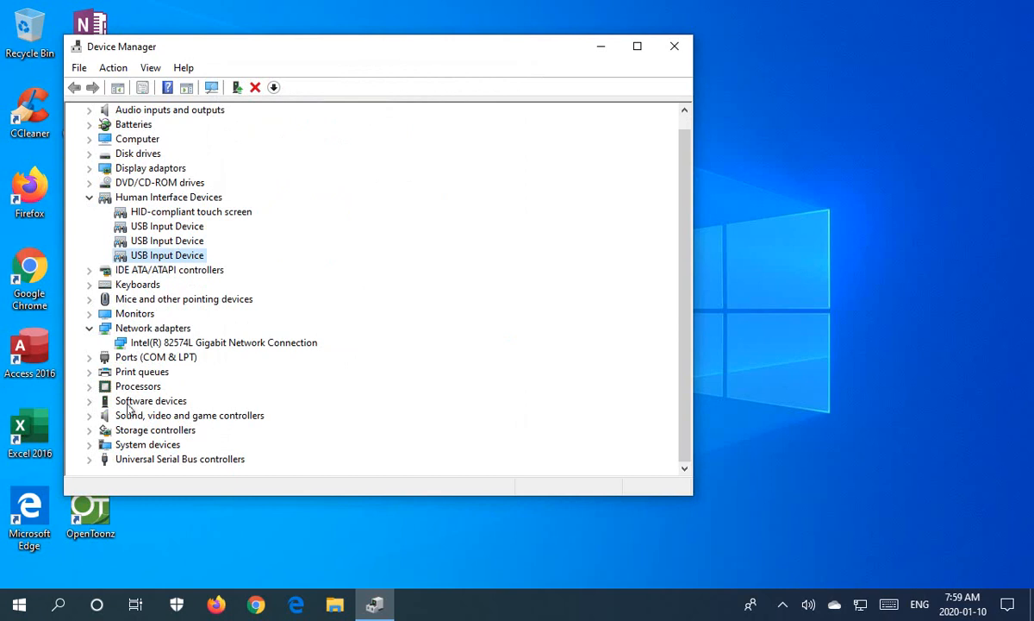
mouse_move(164, 421)
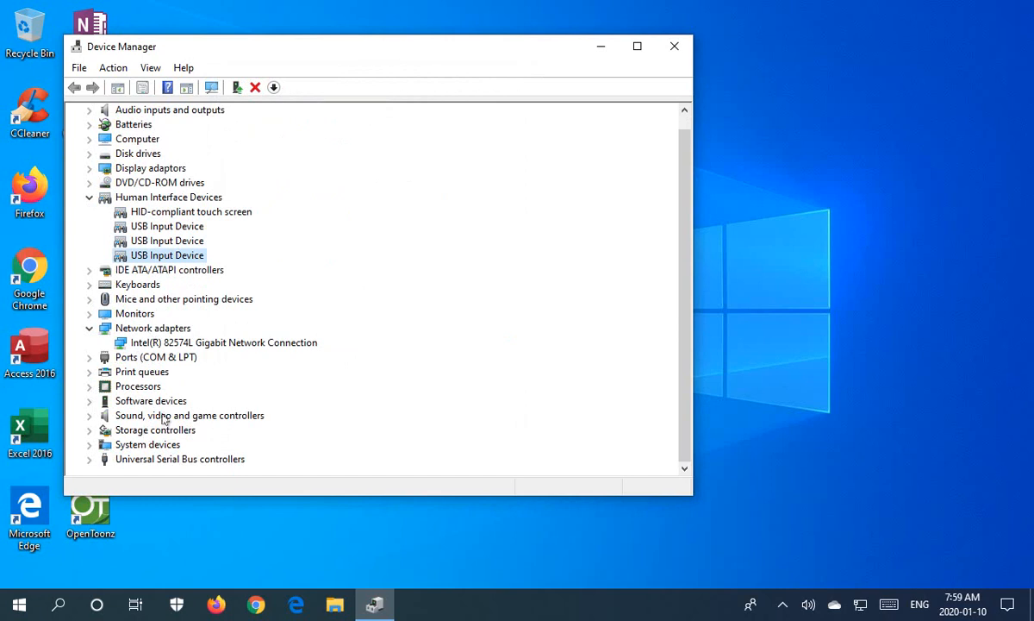
mouse_move(284, 333)
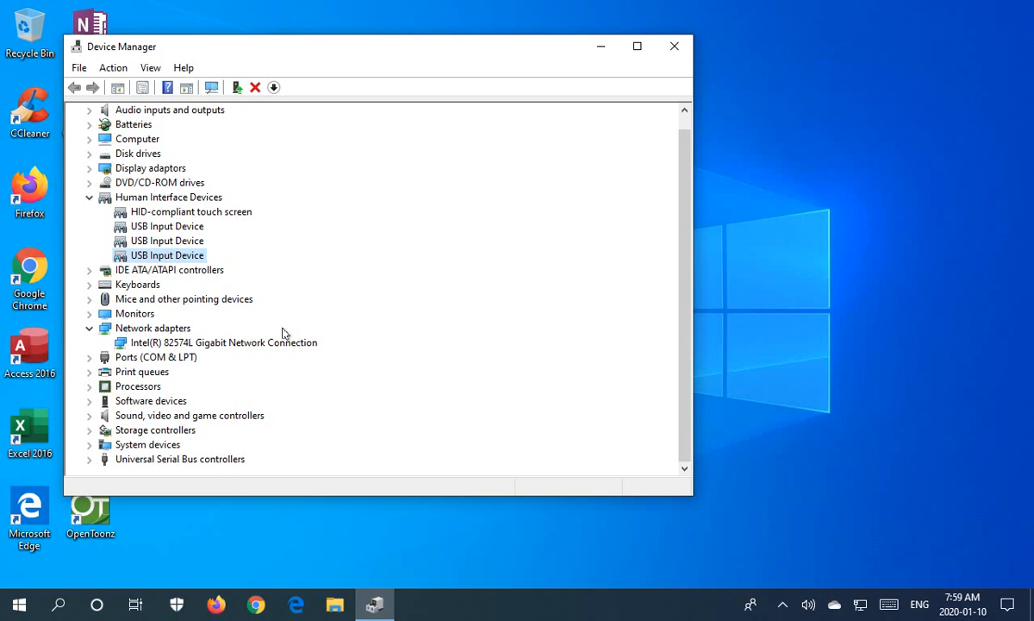
mouse_move(651, 65)
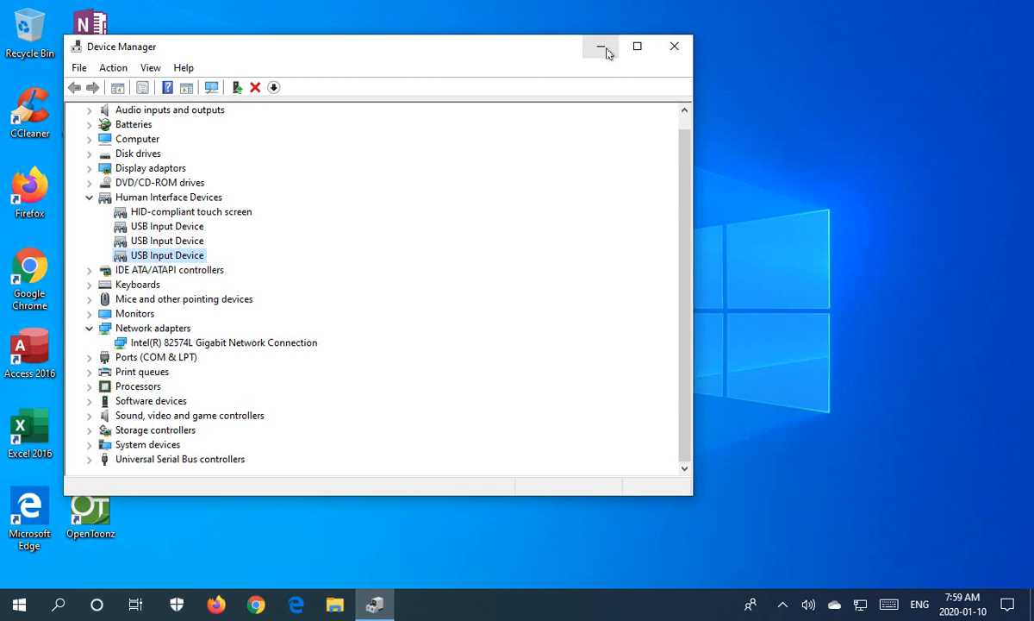
mouse_move(638, 47)
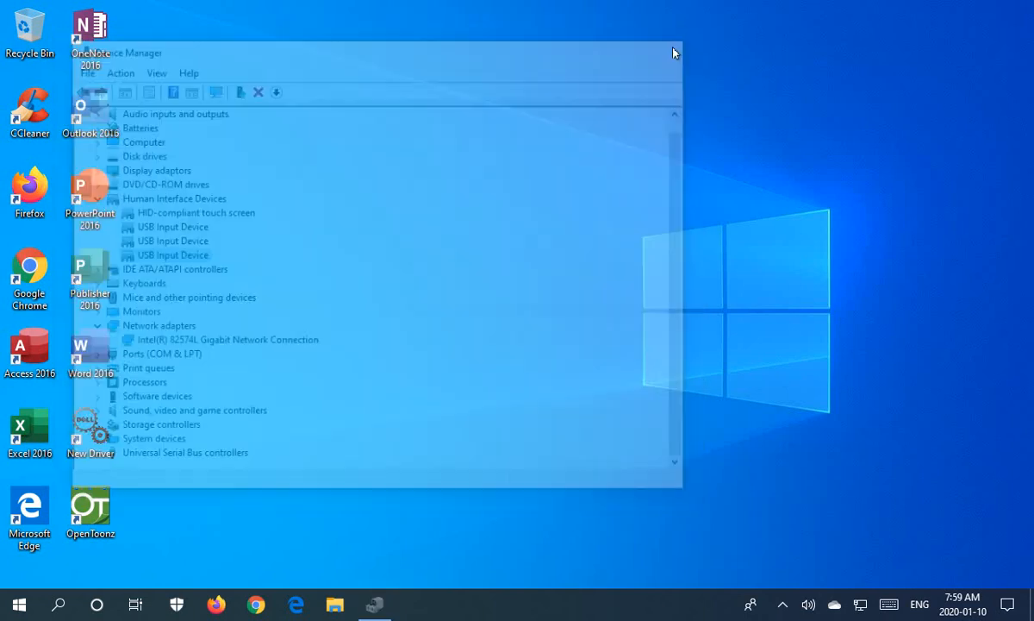
click(675, 53)
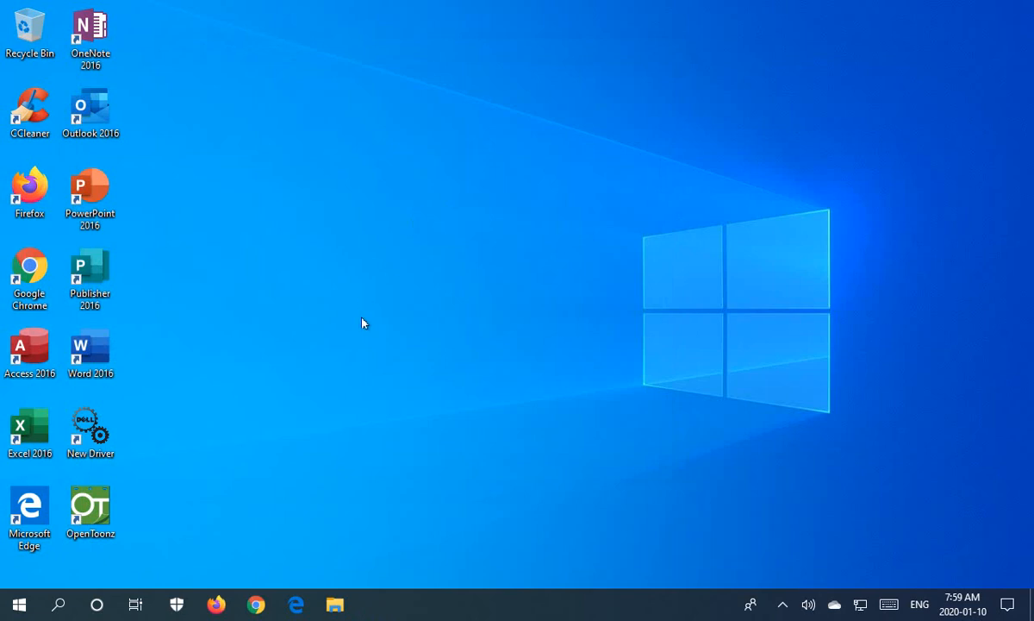
mouse_move(338, 337)
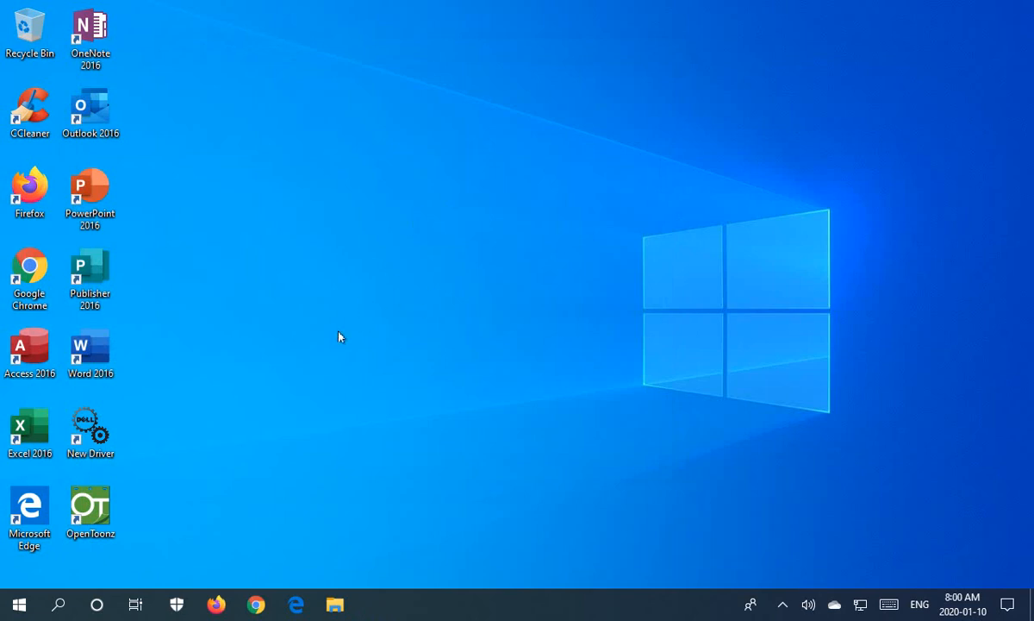
mouse_move(28, 572)
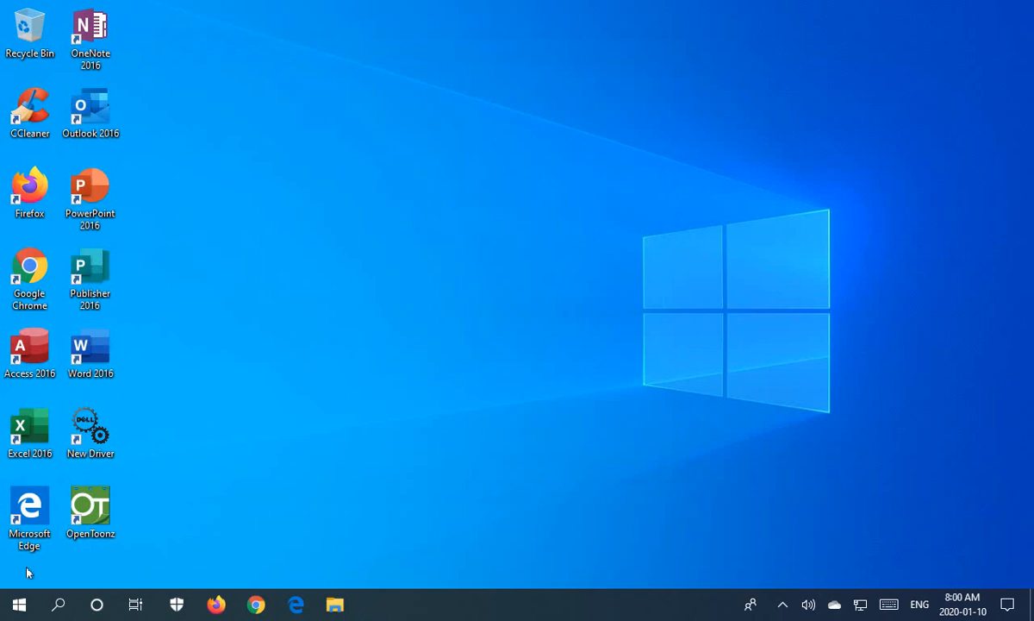
mouse_move(13, 603)
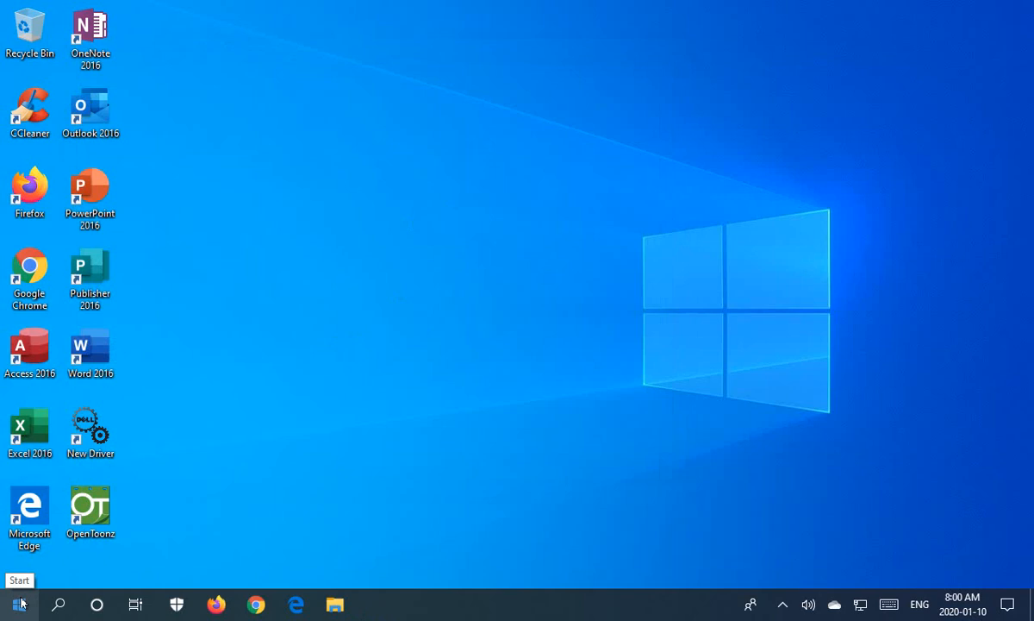
In Power & sleep settings, set screen turn-off and sleep when plugged in to Never
right_click(10, 604)
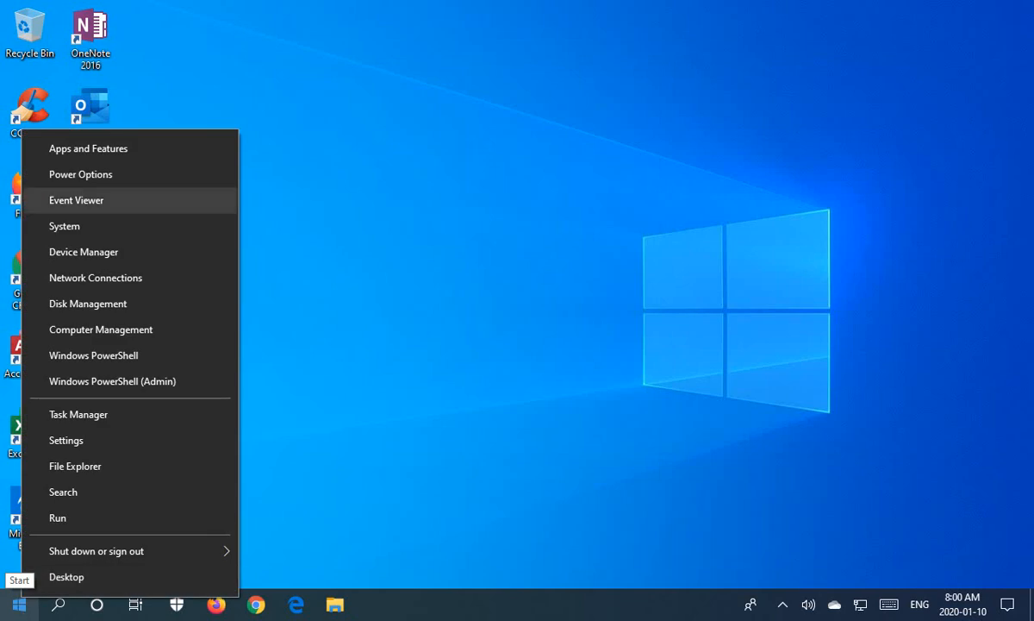
click(79, 175)
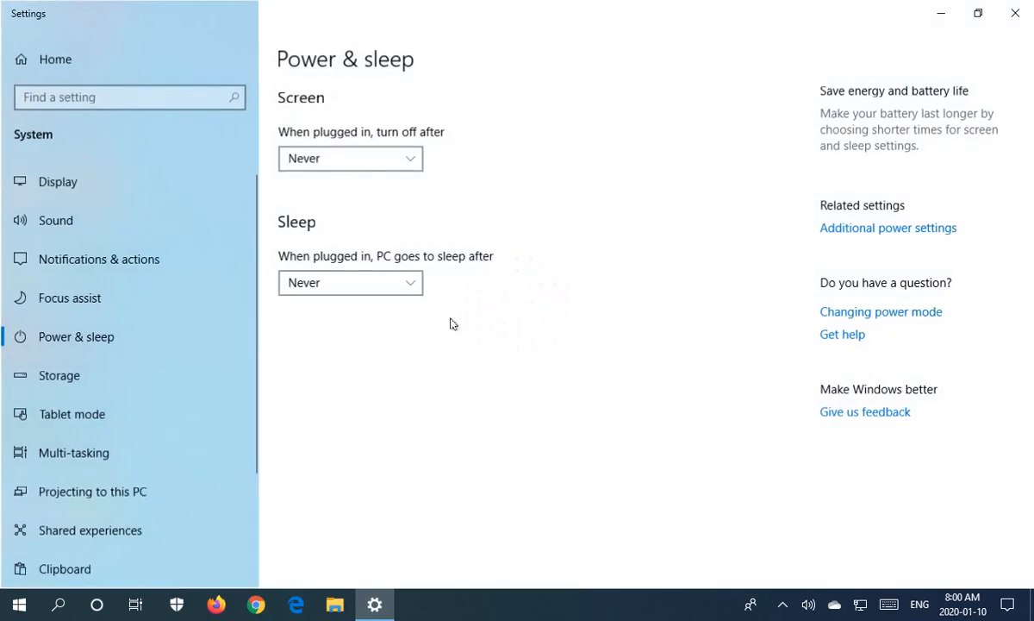
mouse_move(479, 233)
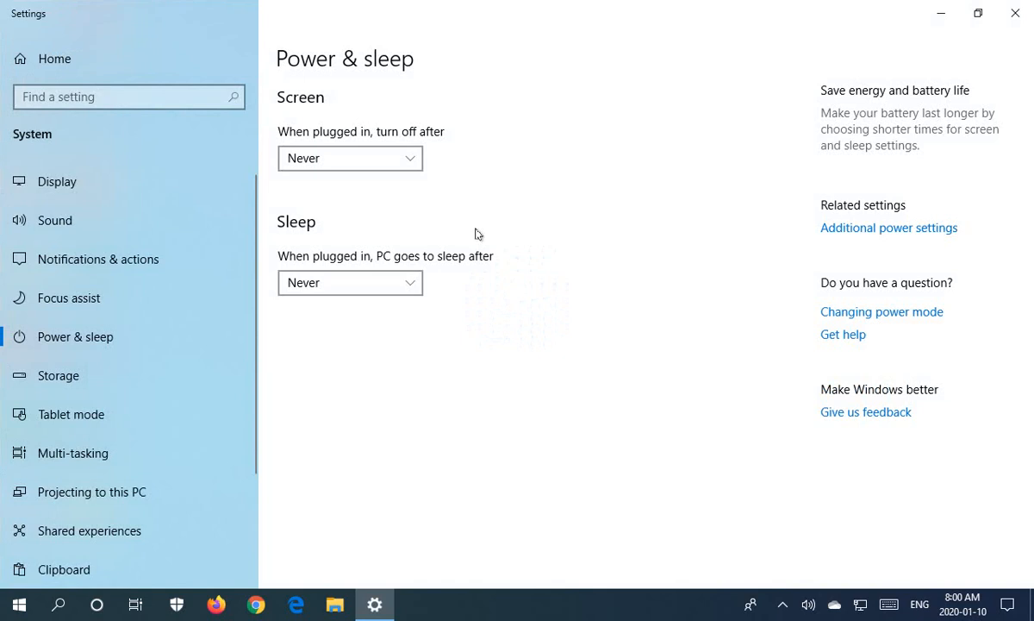
mouse_move(348, 94)
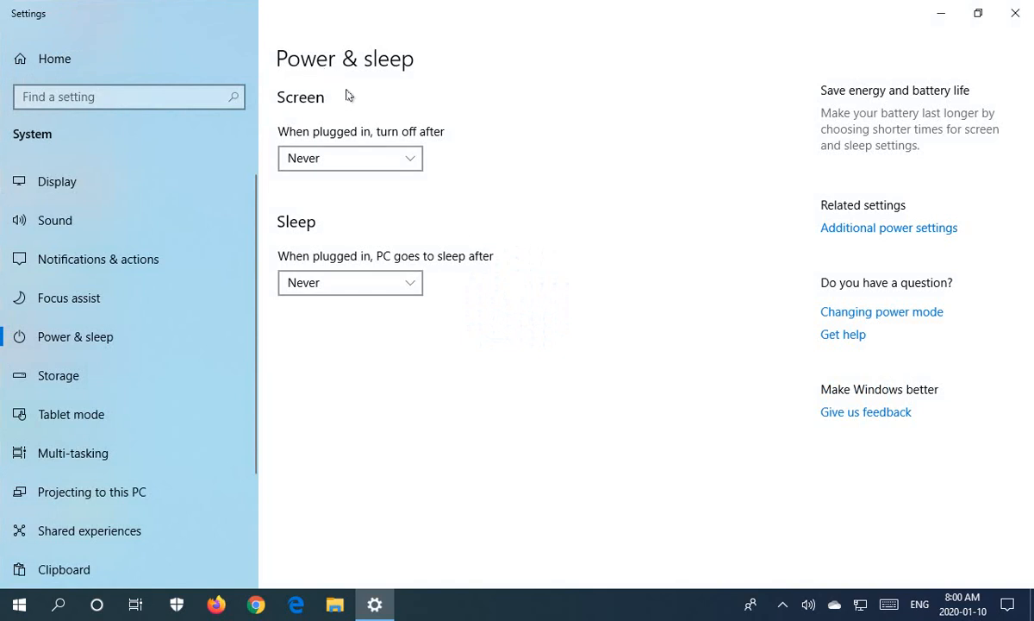
mouse_move(380, 138)
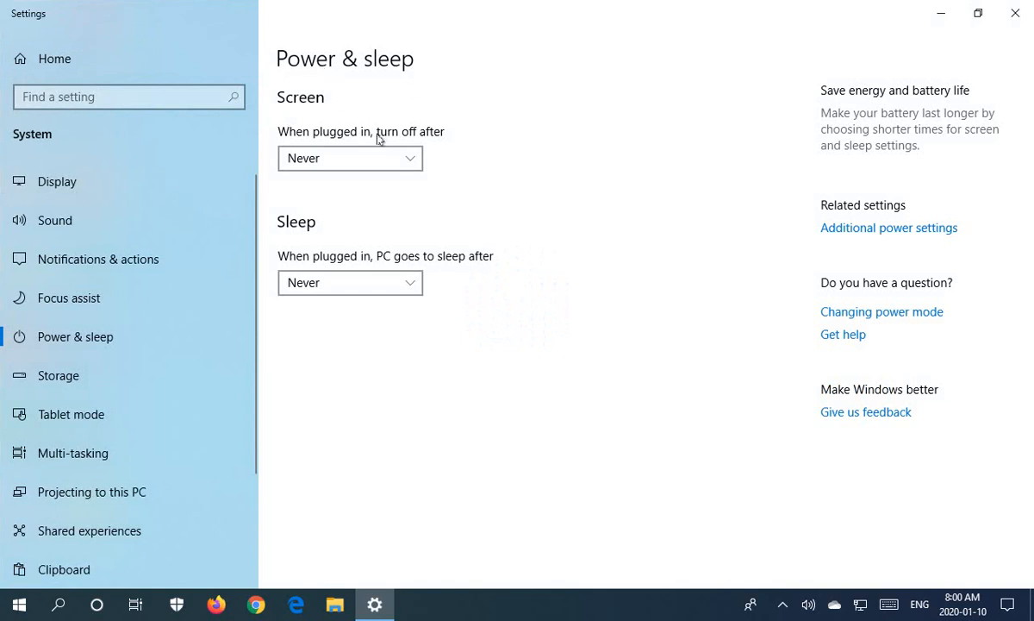
mouse_move(310, 72)
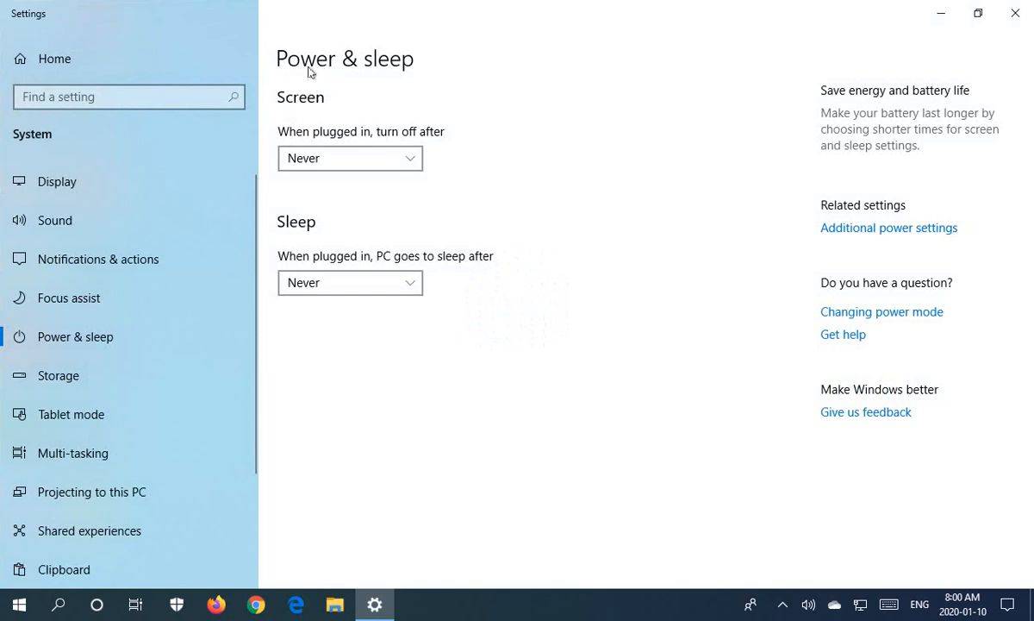
mouse_move(352, 138)
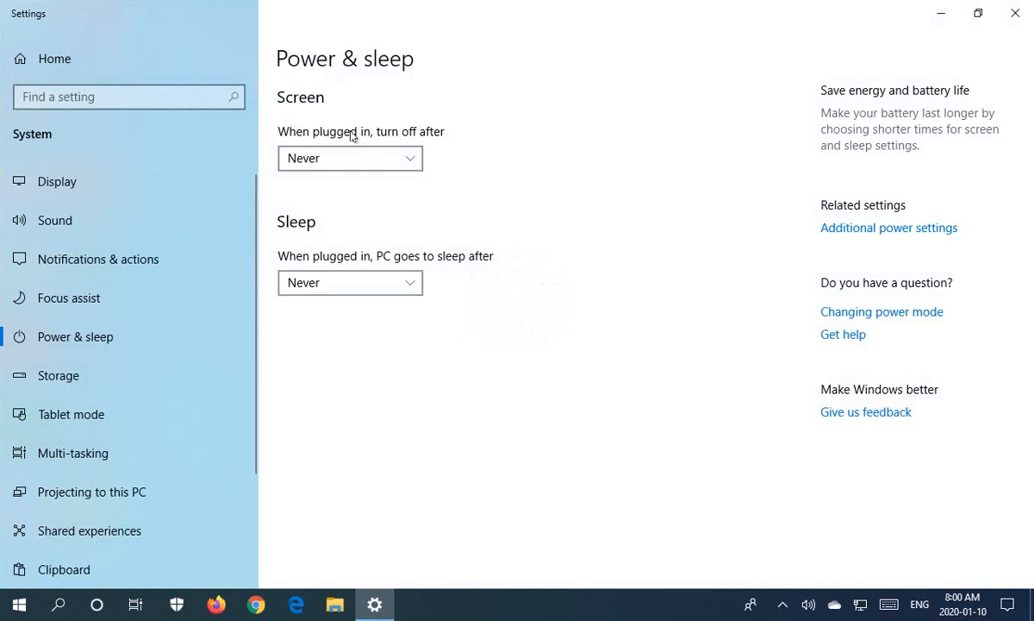
click(350, 159)
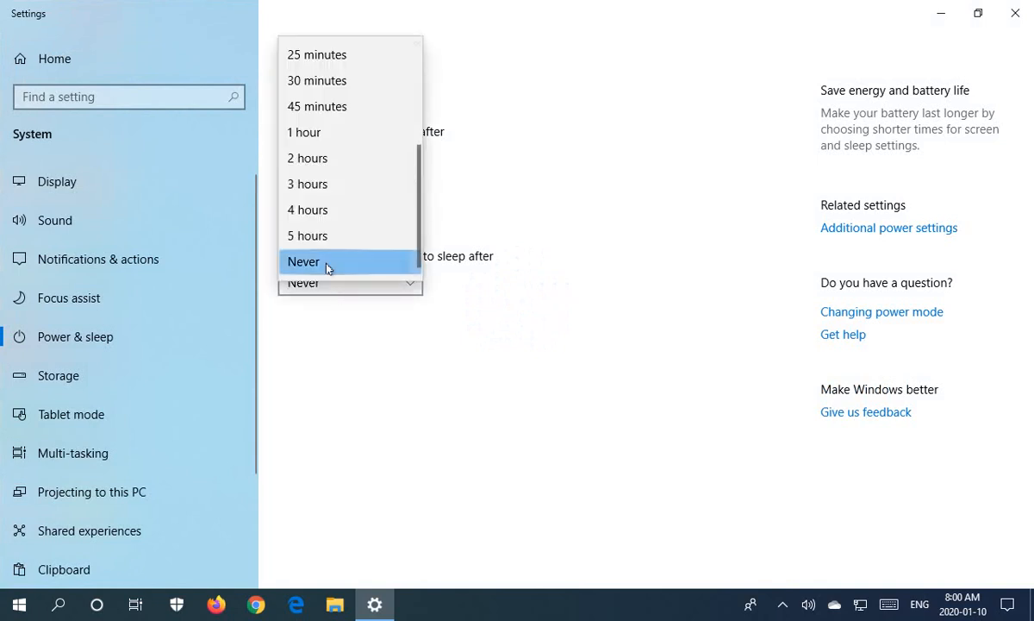
click(303, 262)
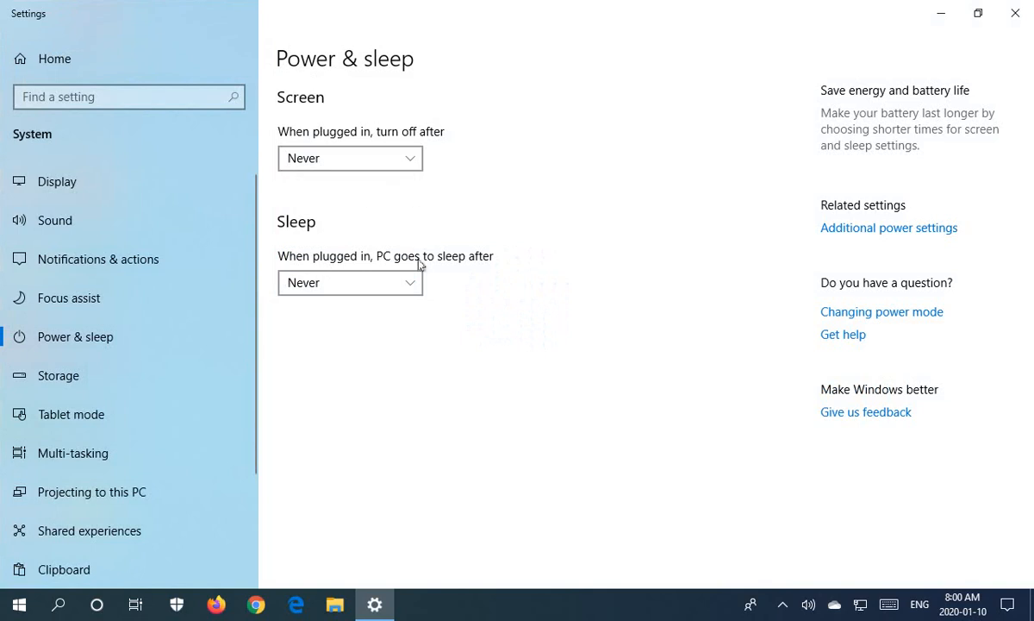
click(350, 283)
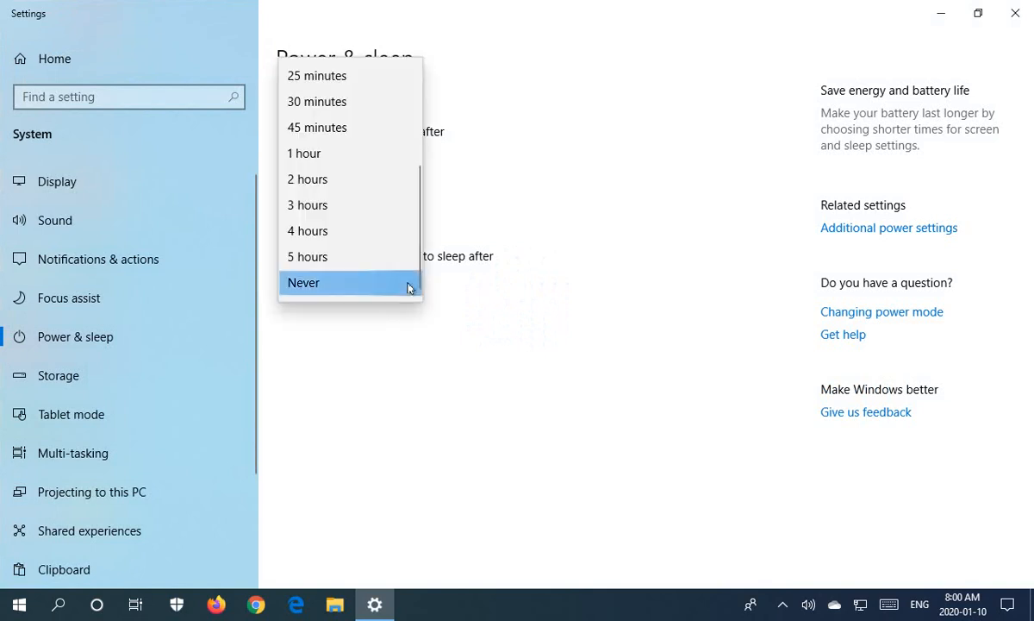
click(303, 283)
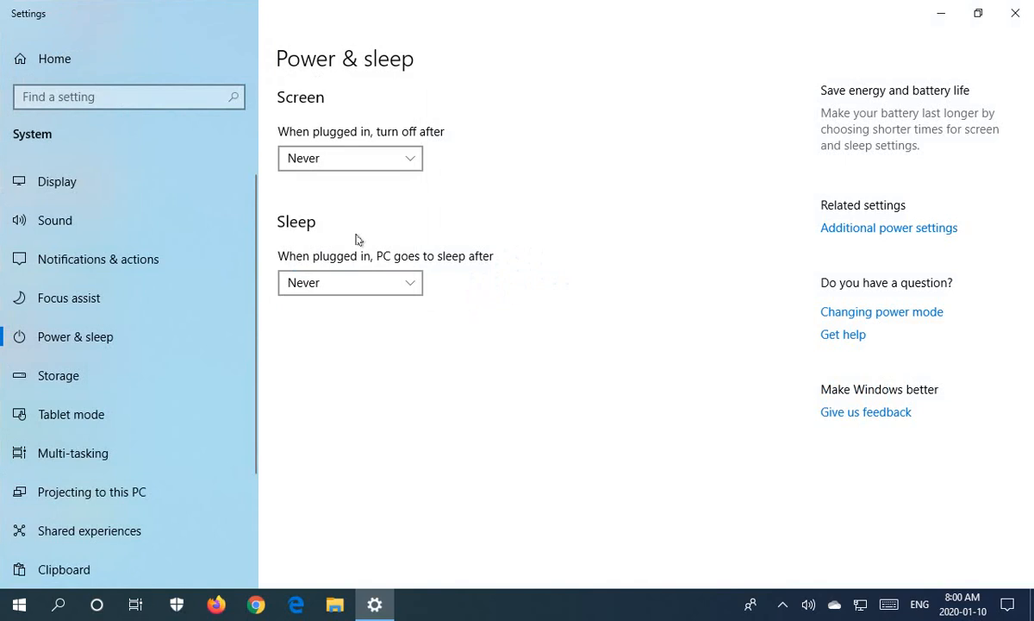
mouse_move(444, 227)
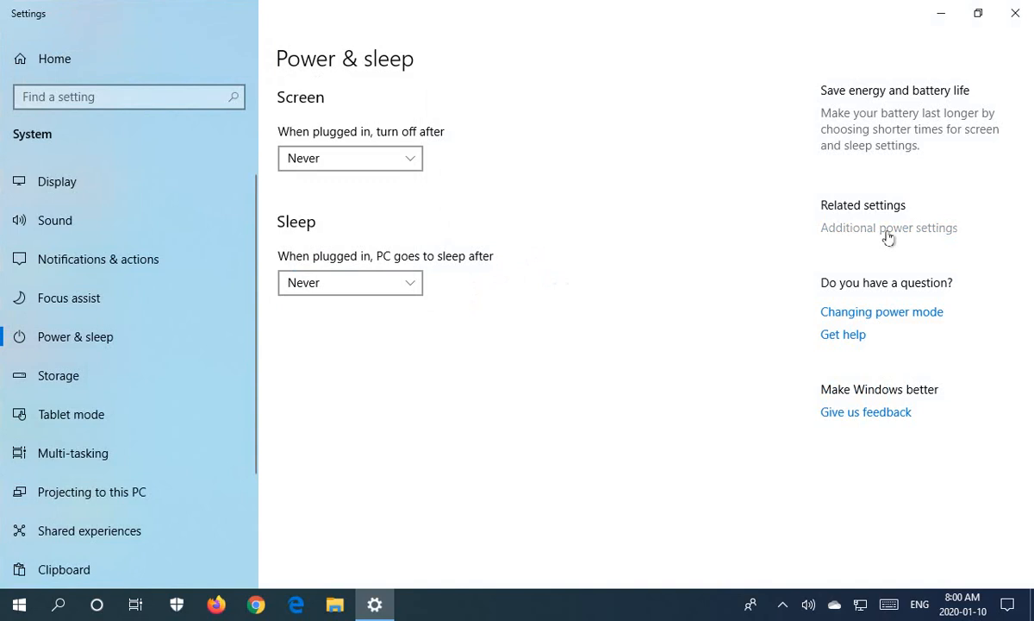
Go to Additional power settings and edit the Balanced plan's settings
click(889, 228)
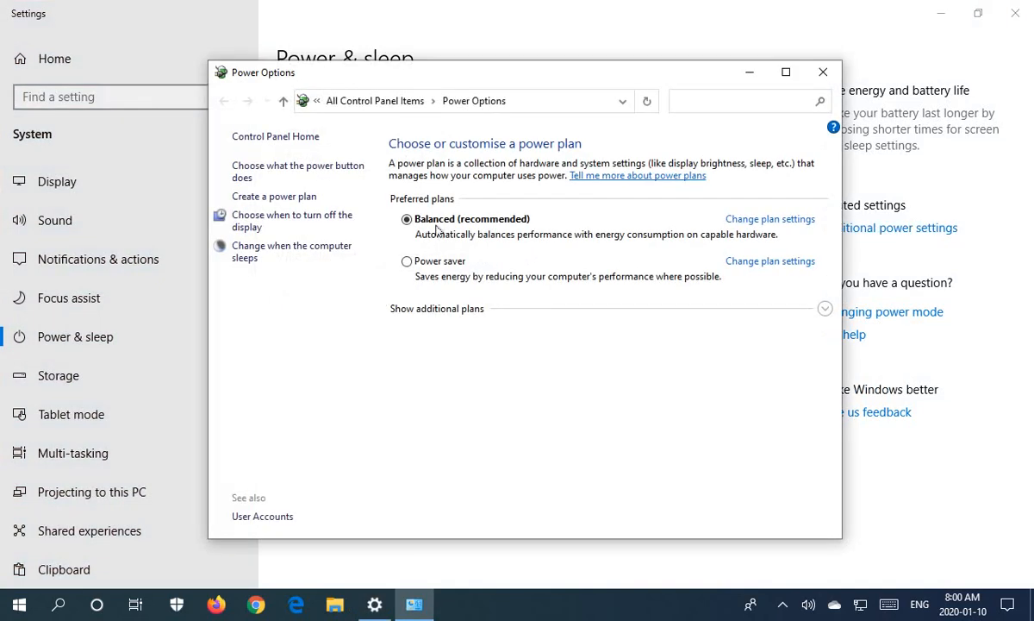
mouse_move(538, 238)
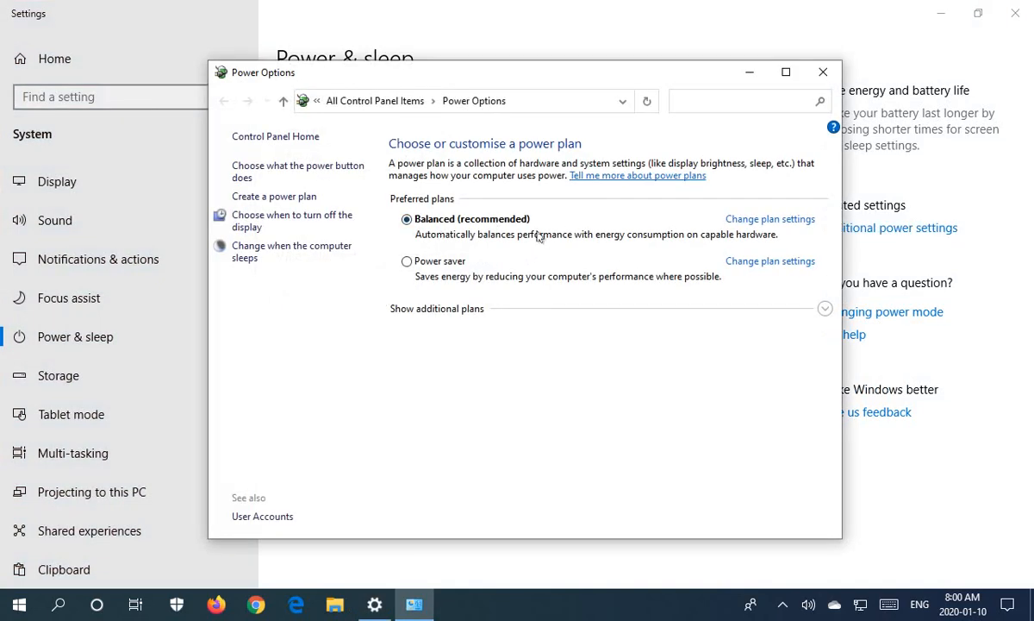
mouse_move(769, 217)
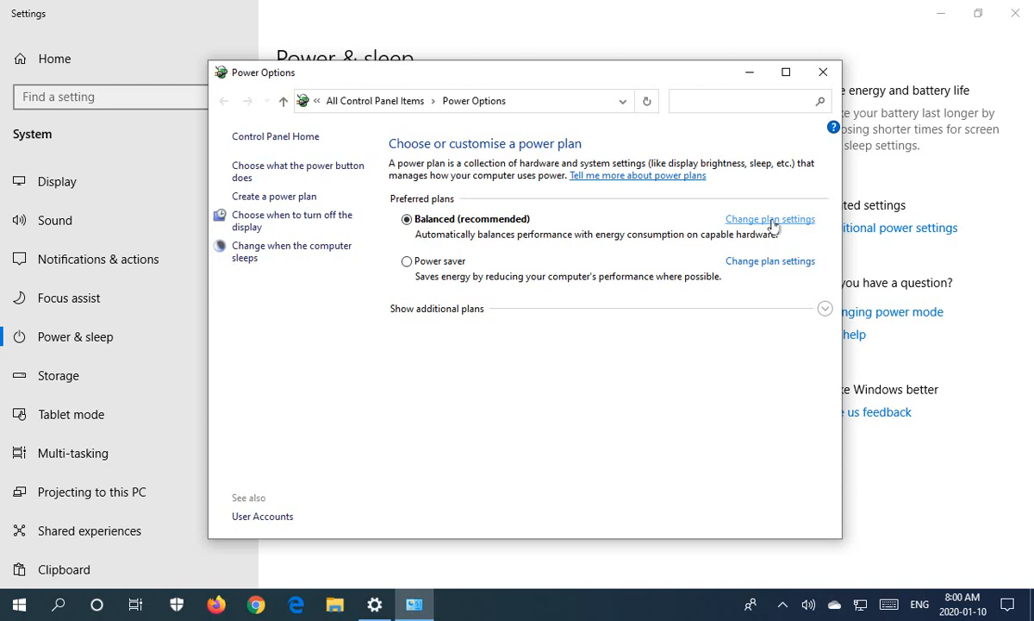
click(769, 217)
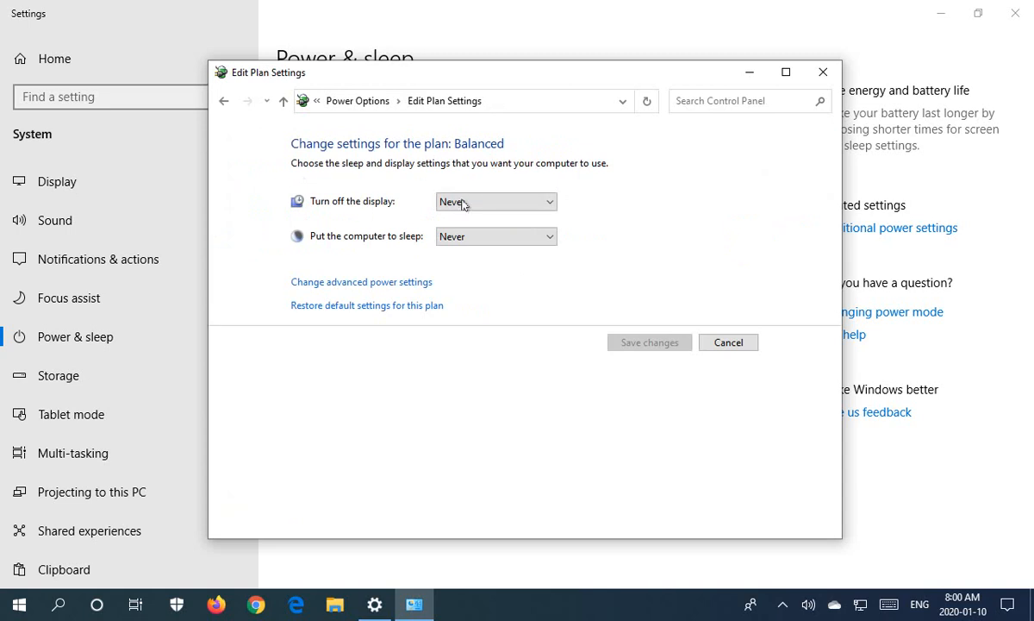
mouse_move(517, 228)
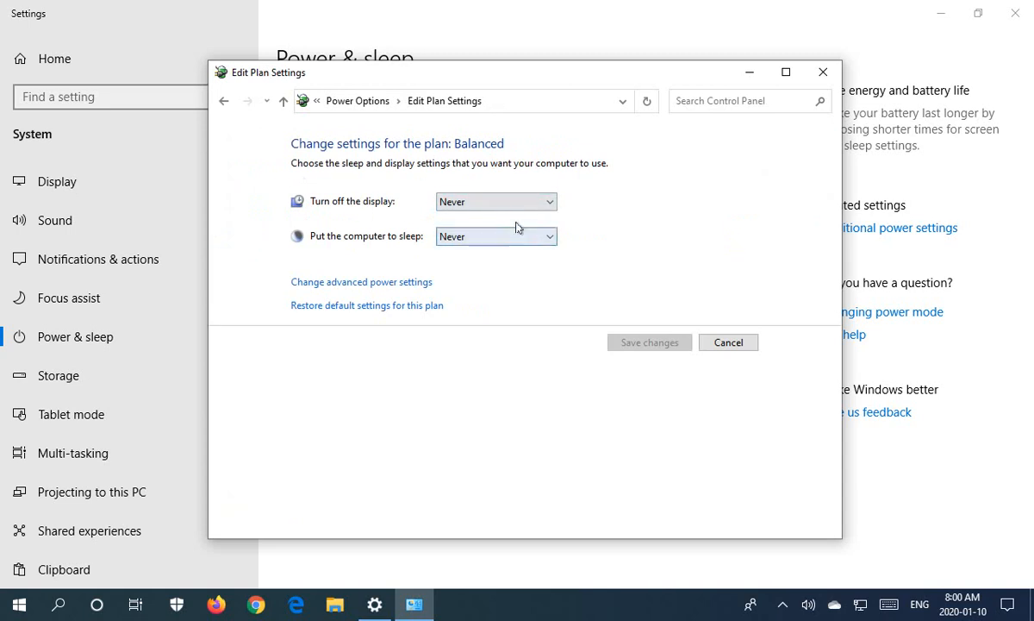
mouse_move(489, 217)
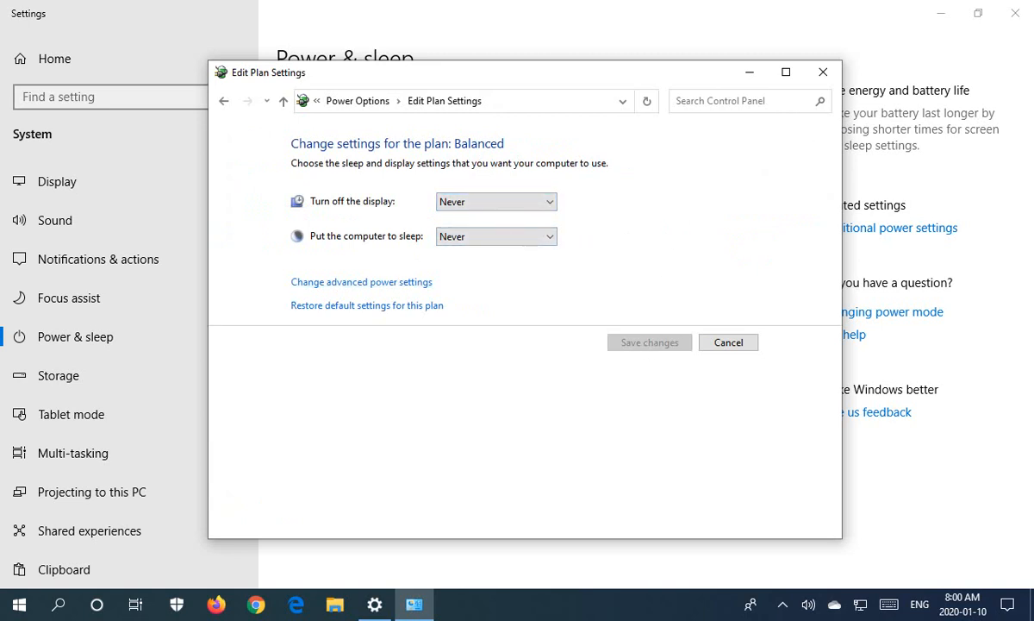
mouse_move(408, 289)
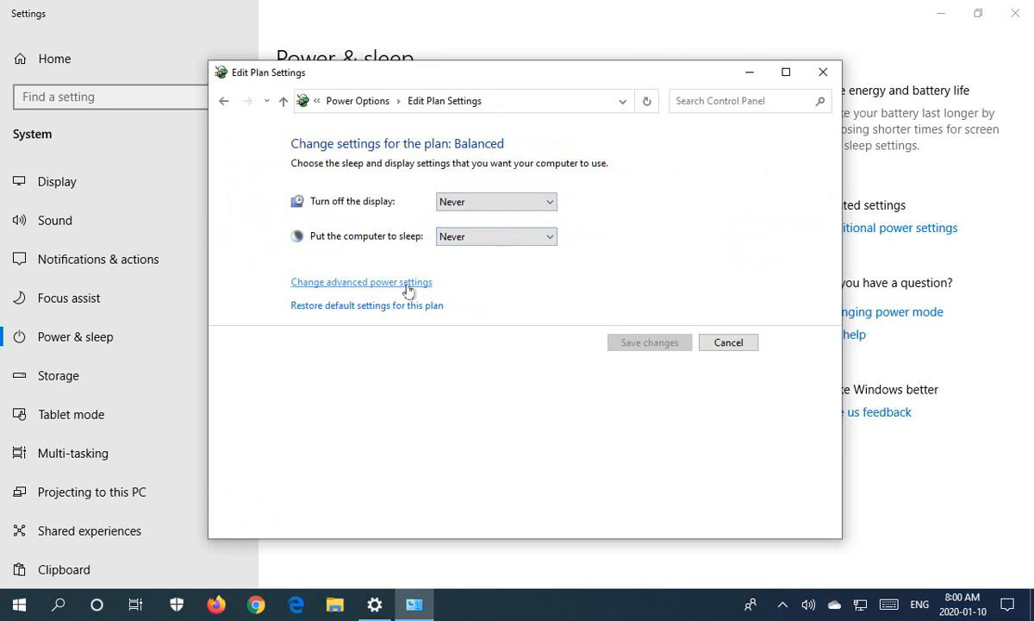
mouse_move(348, 289)
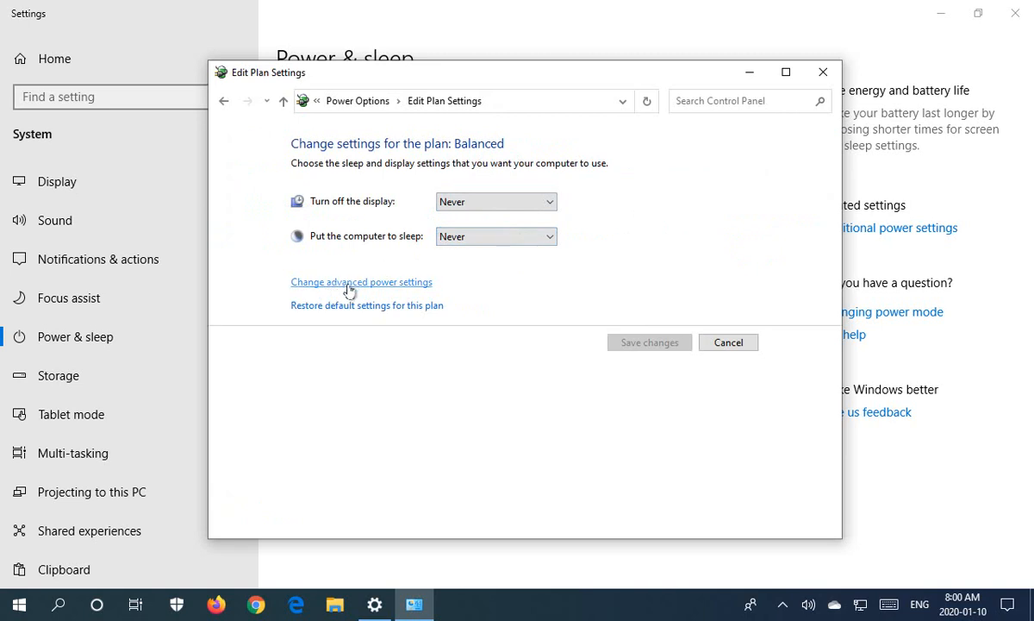
In advanced power settings, lower 'Turn off hard disk after' until it reads Never
click(362, 282)
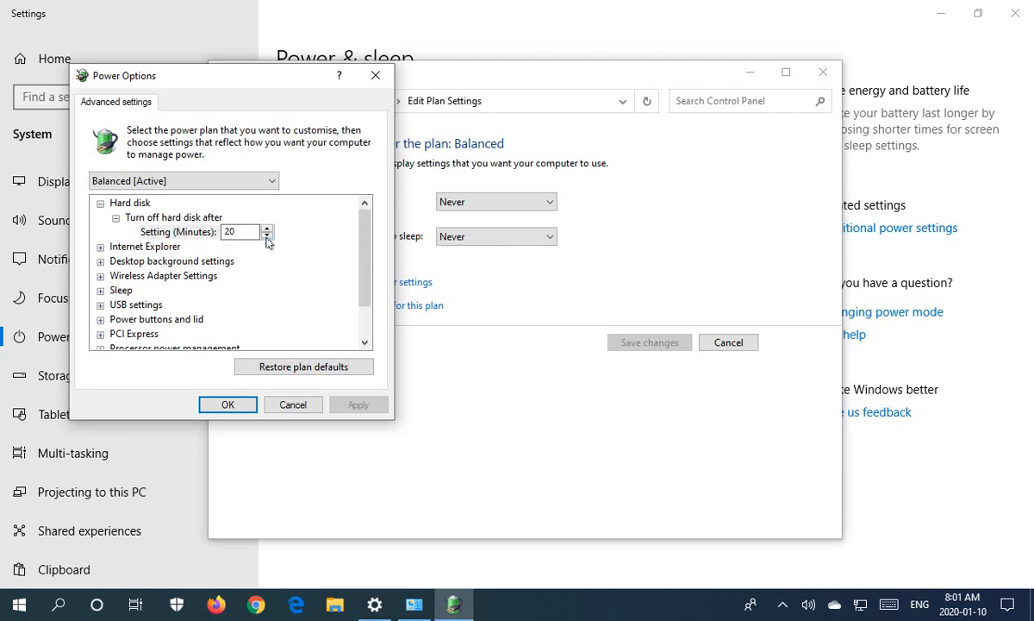
click(269, 234)
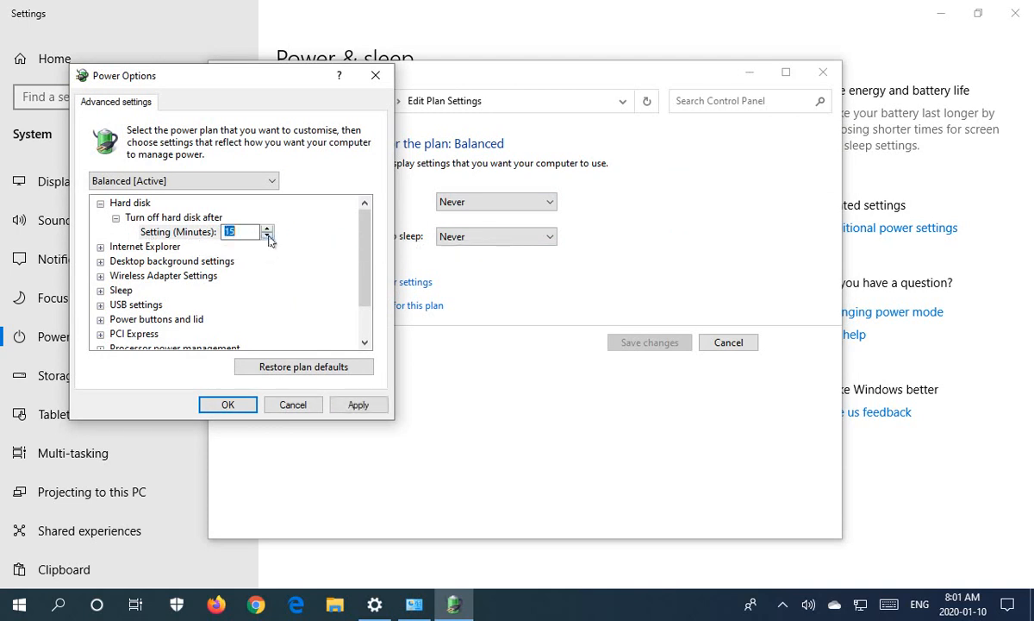
click(269, 235)
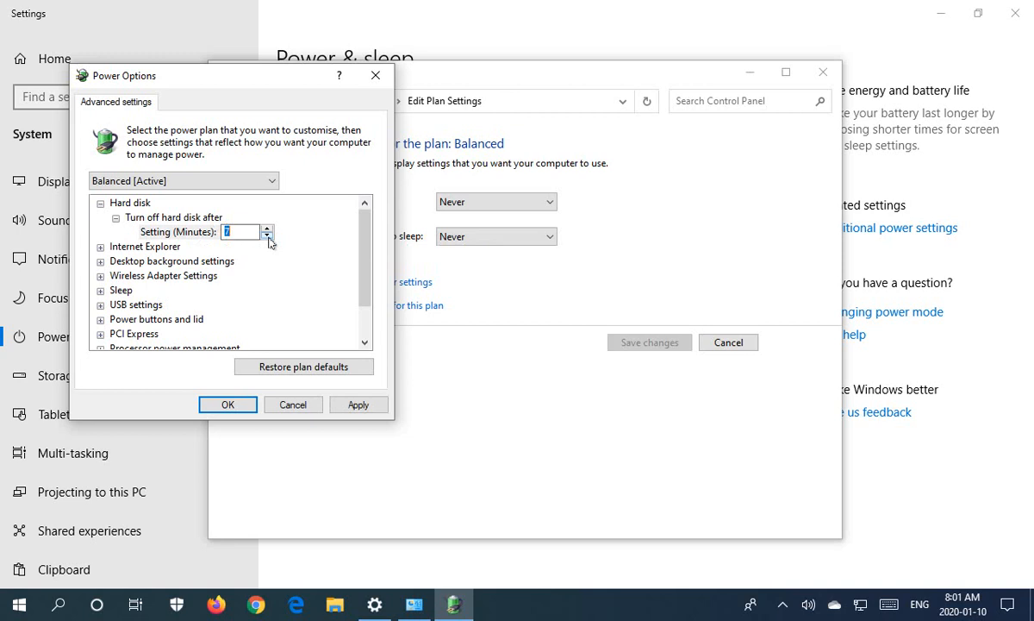
click(268, 227)
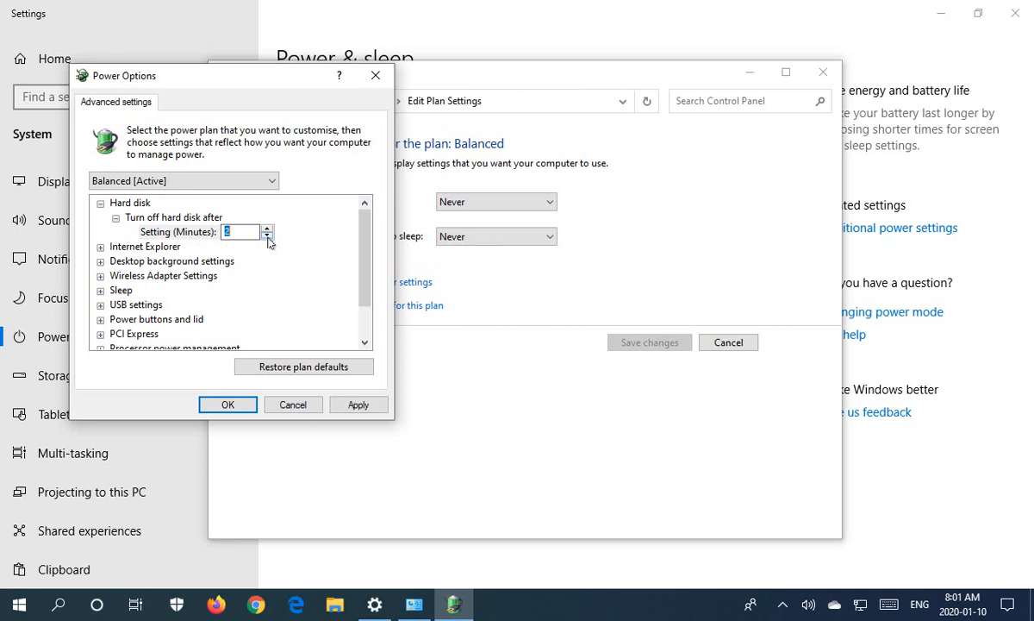
click(269, 235)
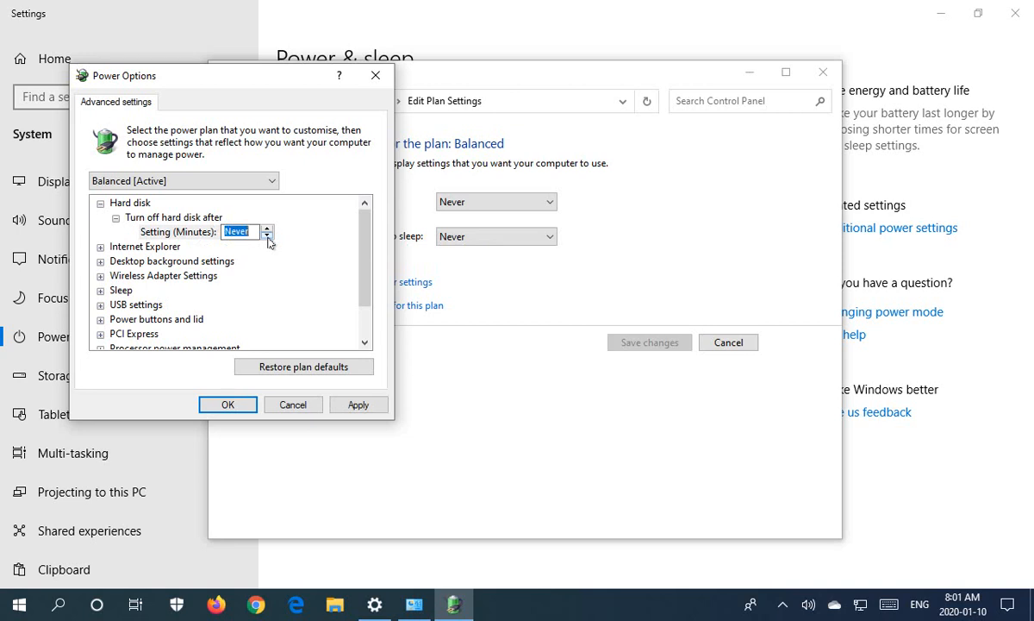
mouse_move(255, 262)
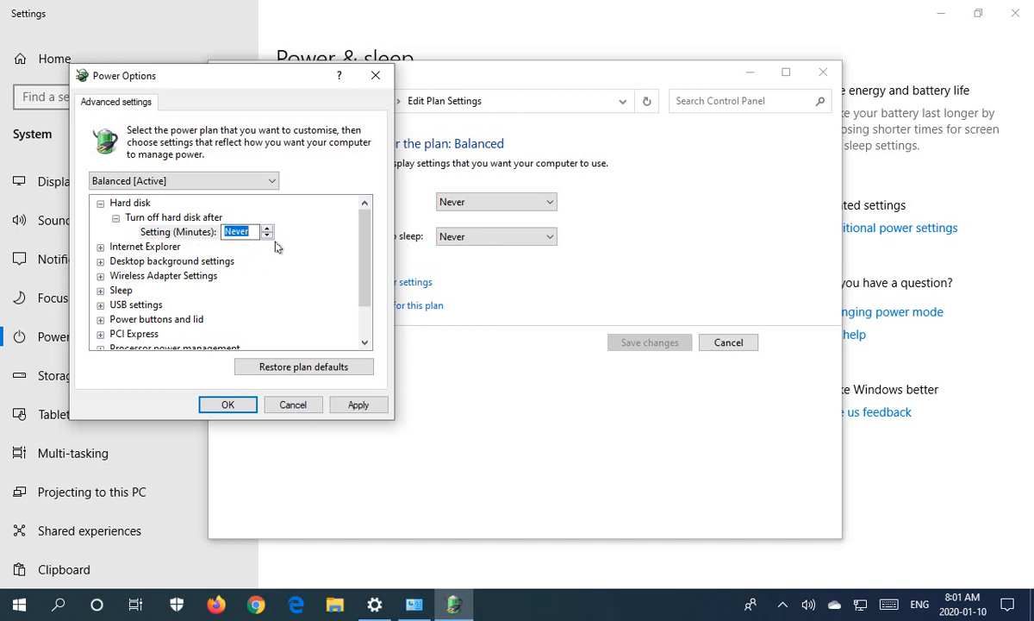
mouse_move(181, 260)
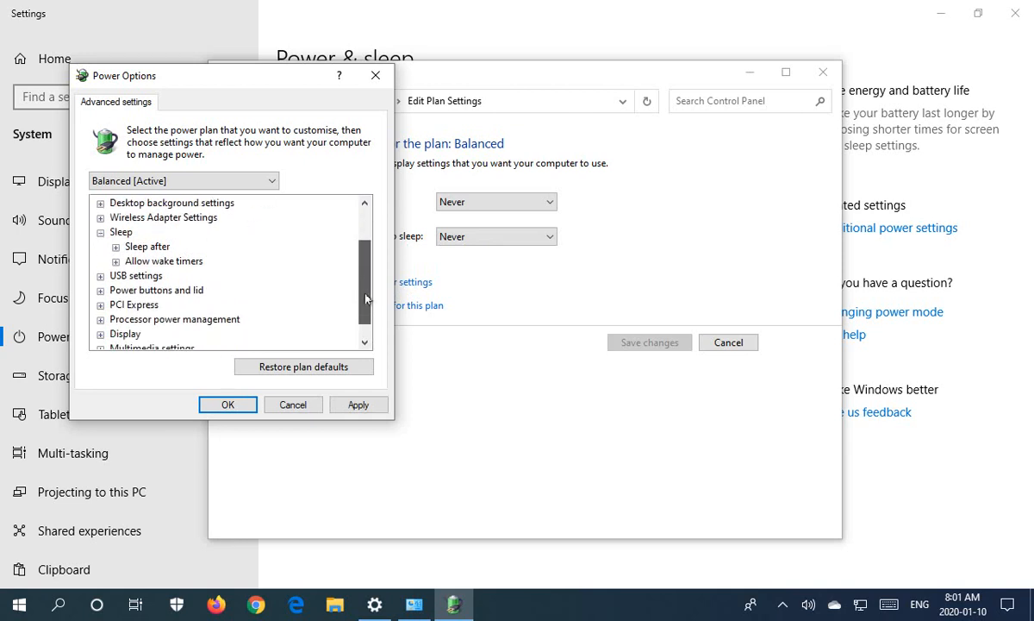
Confirm Sleep after is Never and set the power button action to Shut down
click(117, 244)
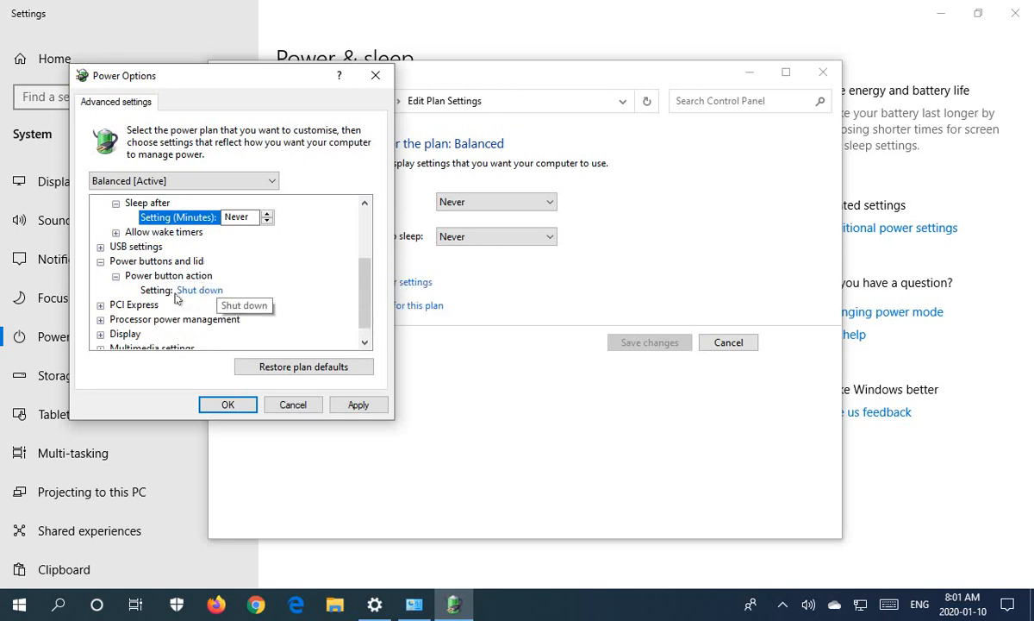
mouse_move(169, 290)
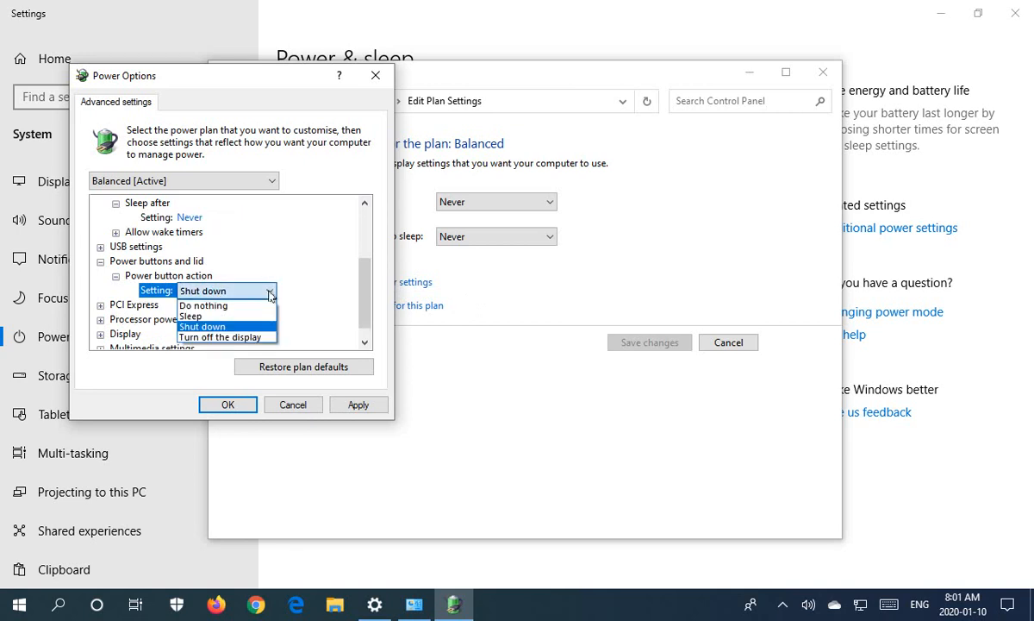
mouse_move(207, 317)
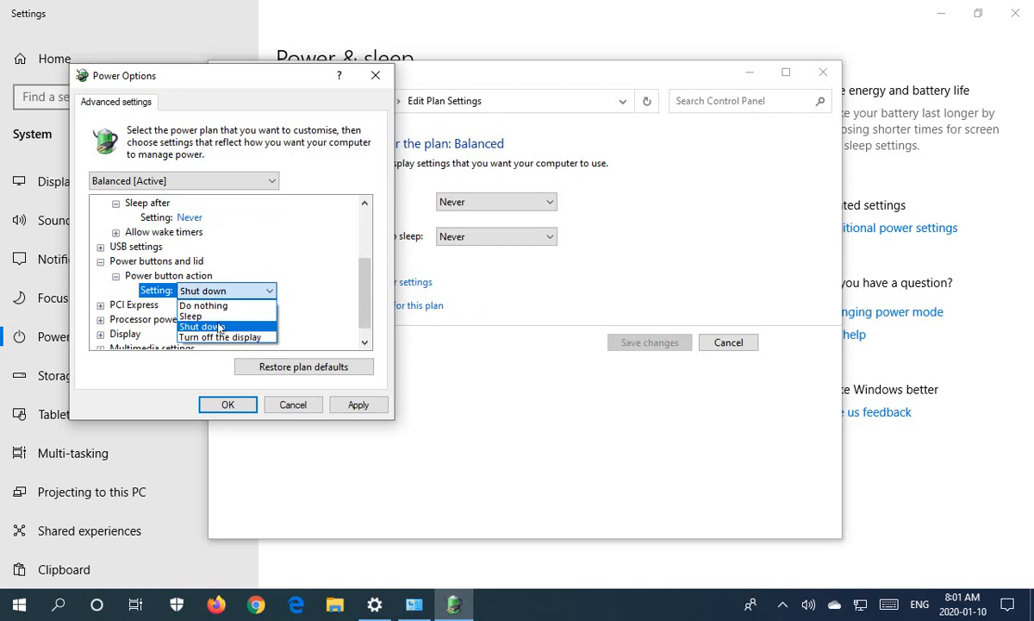
click(201, 325)
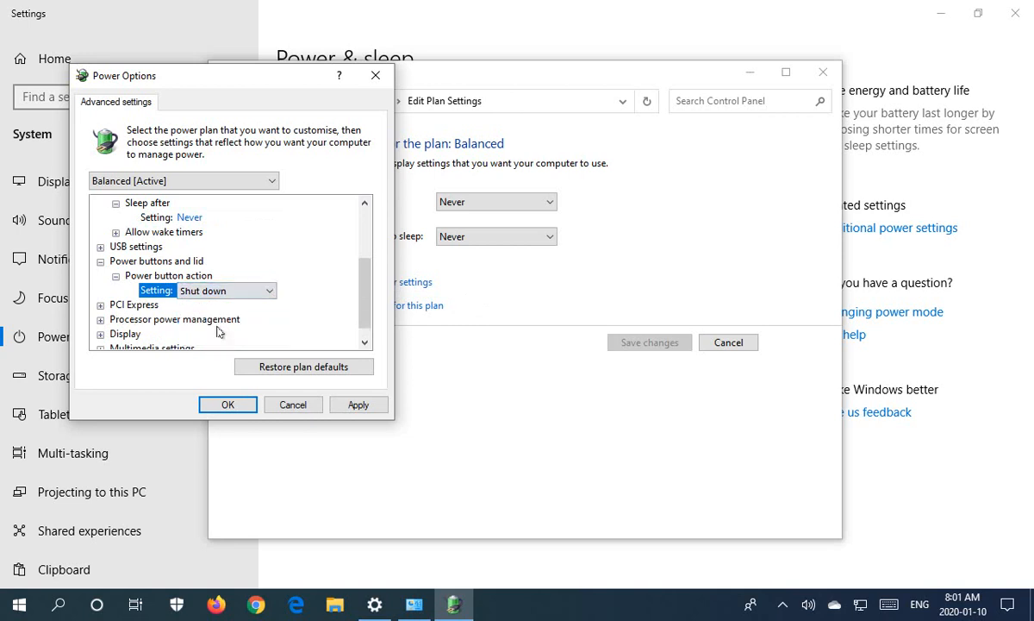
mouse_move(301, 314)
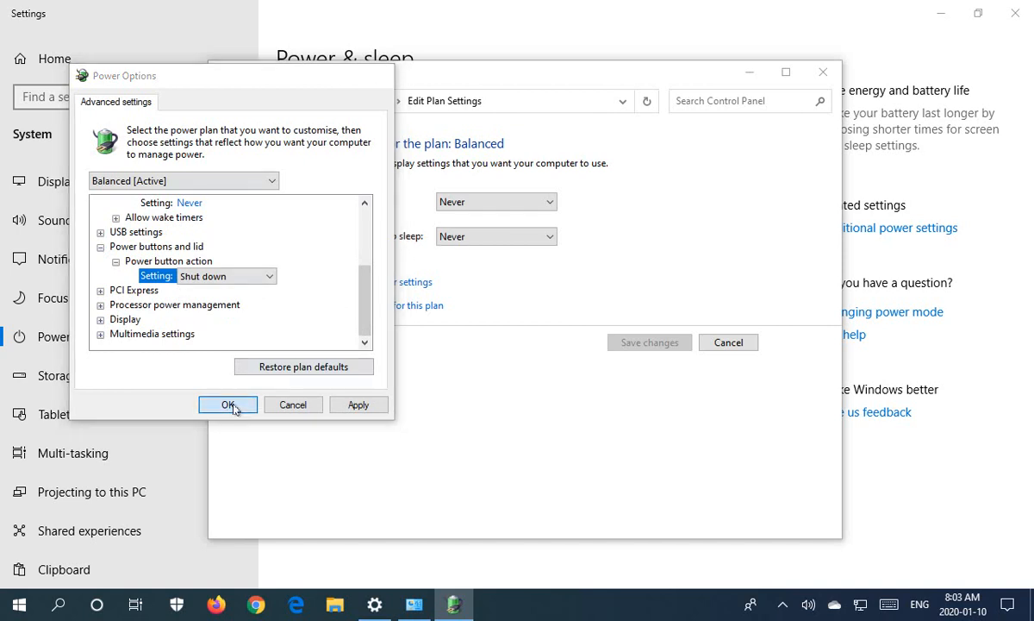
Confirm the advanced settings with OK and close the Edit Plan Settings window
click(228, 404)
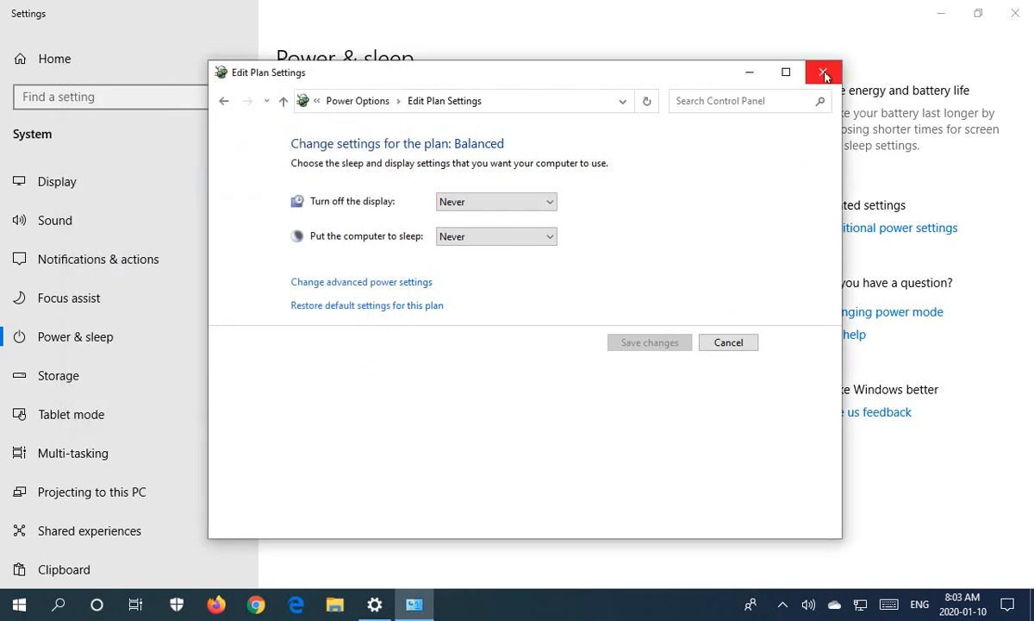
click(823, 72)
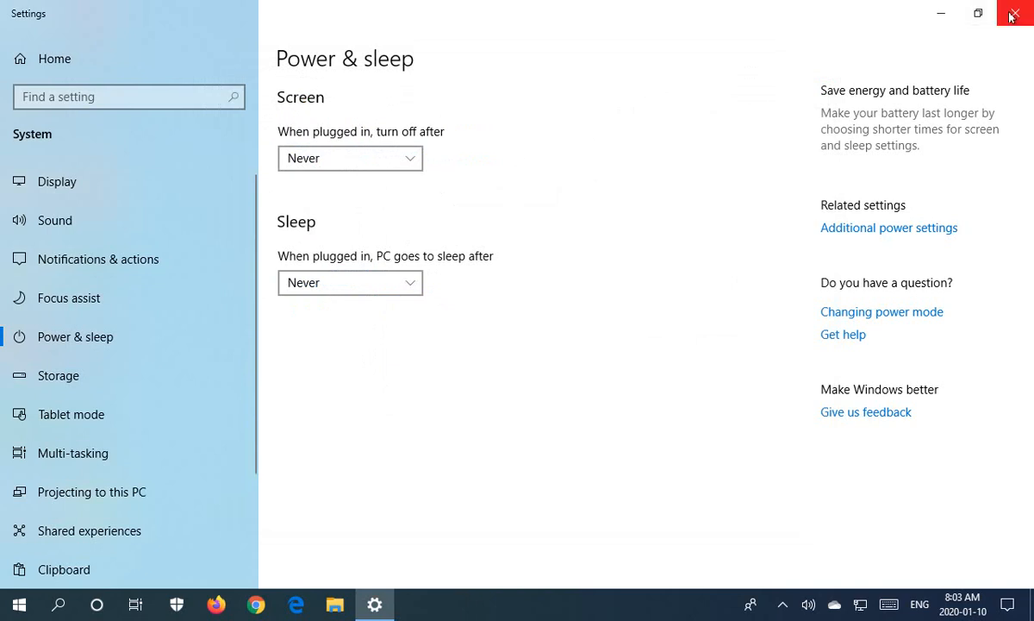
mouse_move(531, 189)
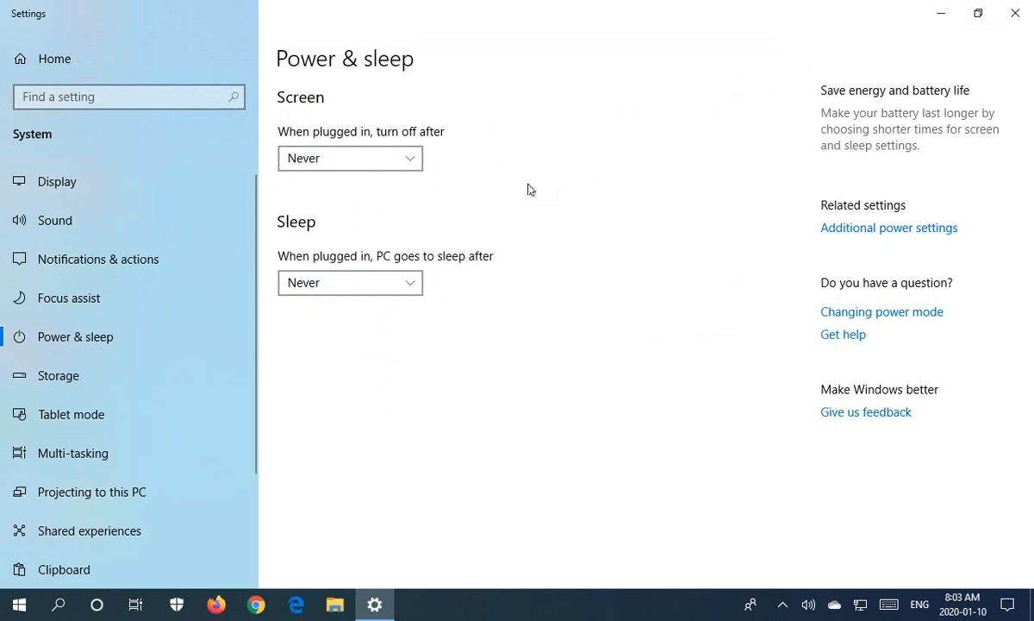